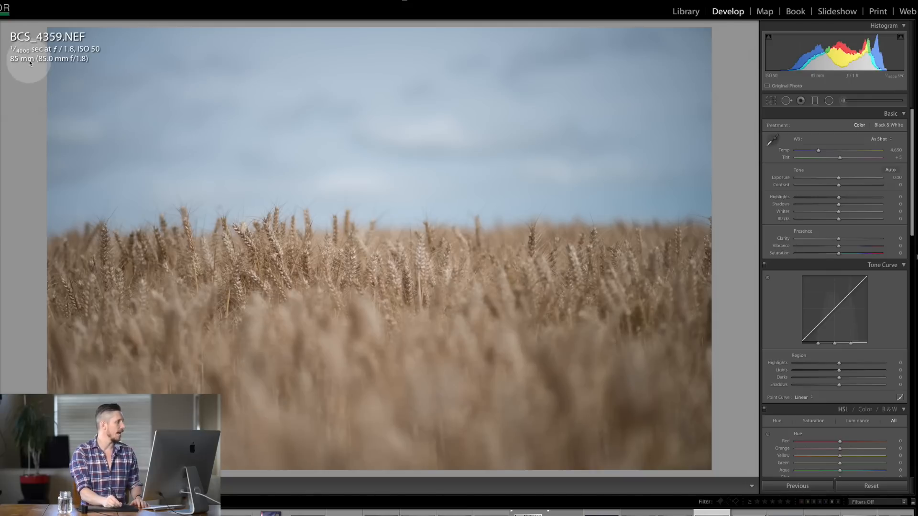
mouse_move(288, 383)
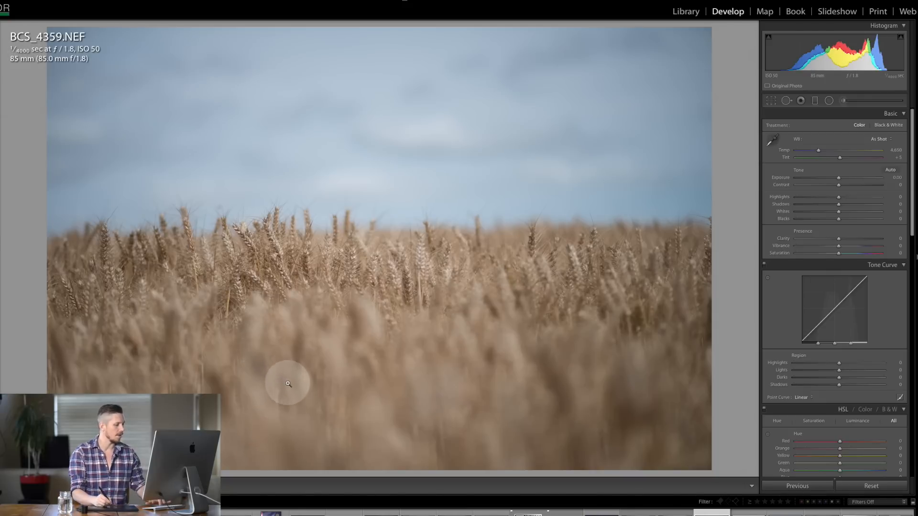
mouse_move(109, 206)
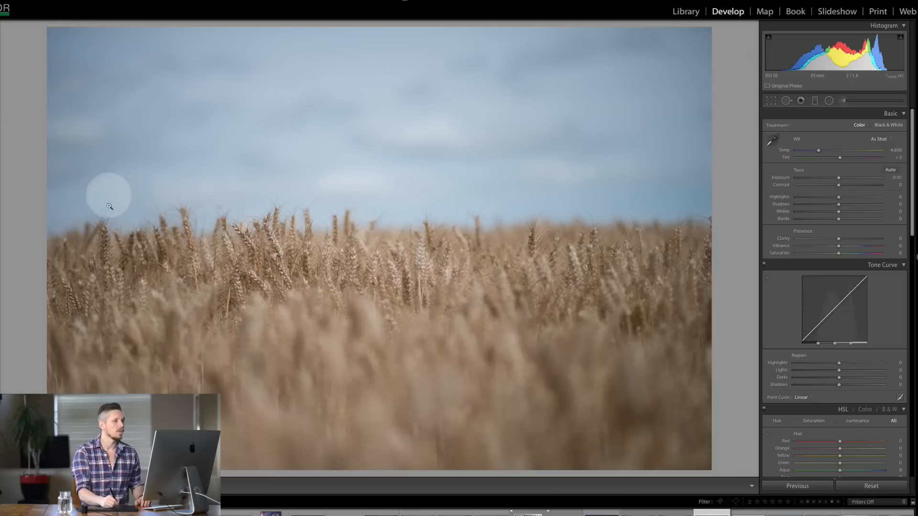
- Bring the Lens Corrections and Effects panels into view for the wheat-field photo
scroll("down", 3)
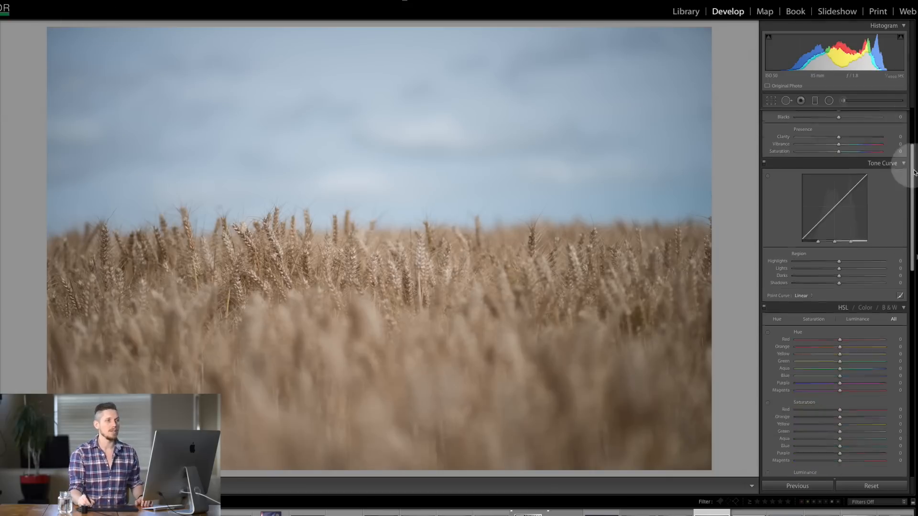
scroll("down", 3)
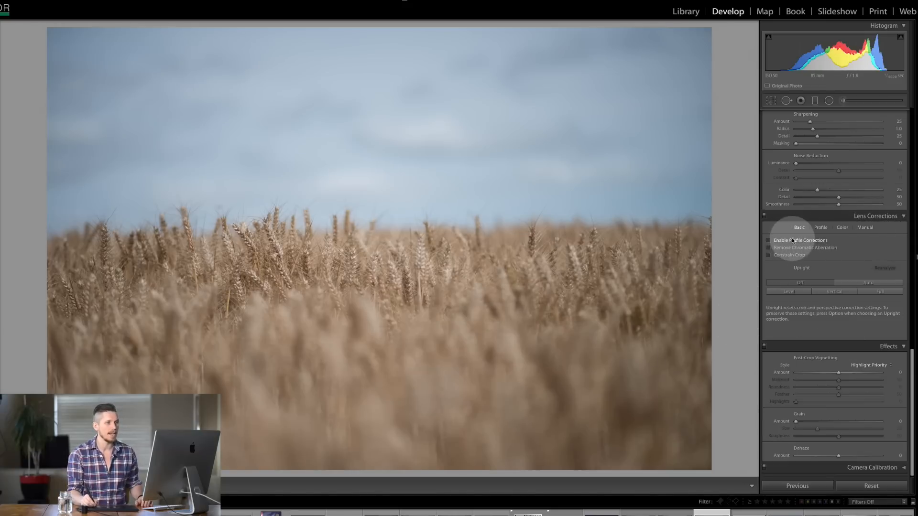
- Enable lens profile corrections, brightening the corners, and show the matched Nikon 85mm profile
left_click(768, 240)
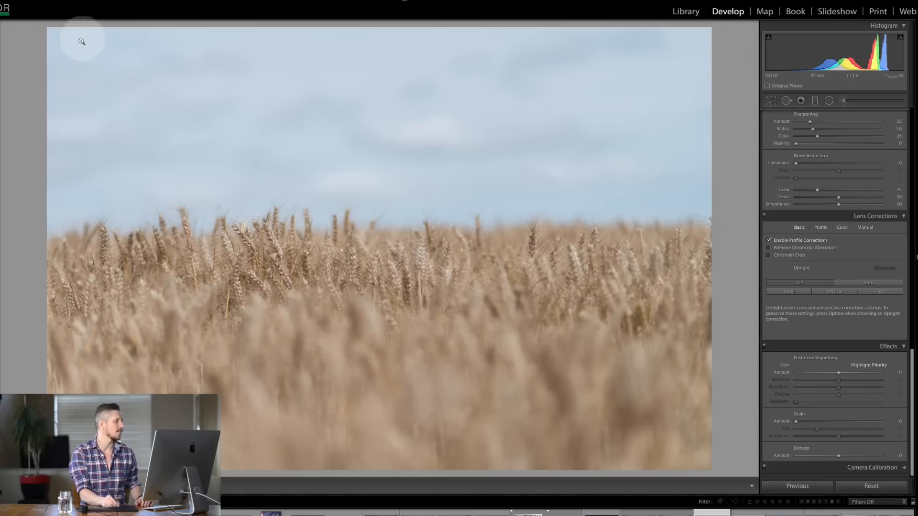
mouse_move(86, 213)
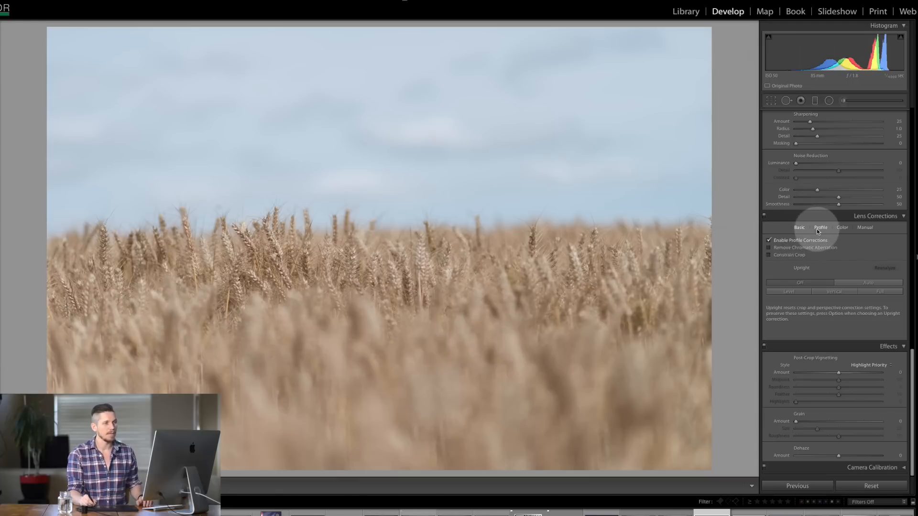
left_click(819, 227)
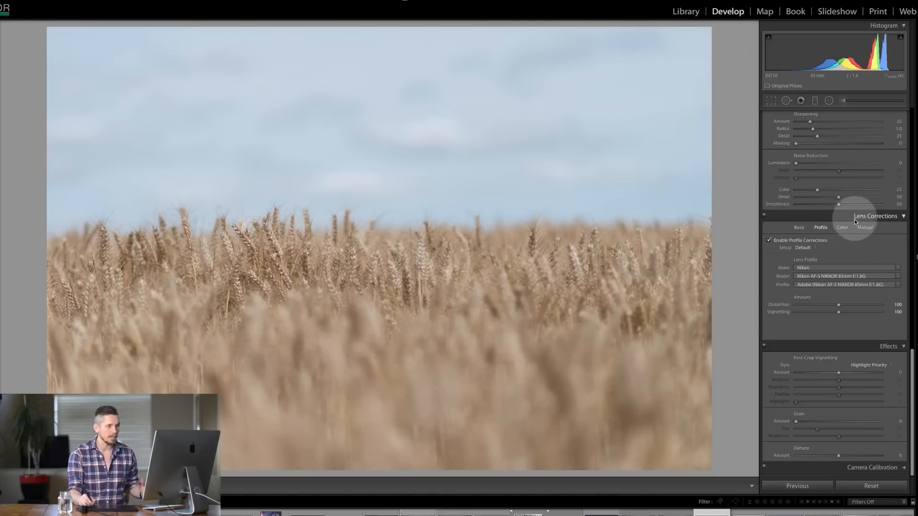
left_click(865, 227)
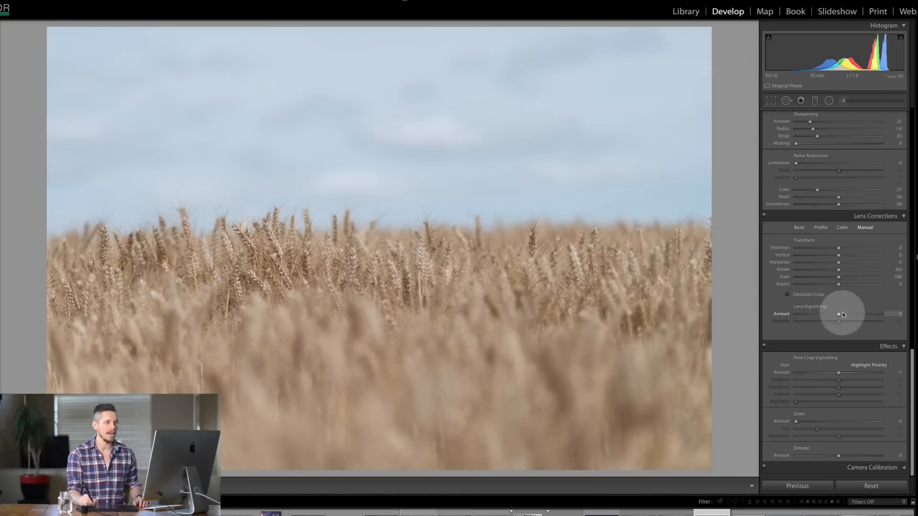
left_click_drag(839, 314, 889, 314)
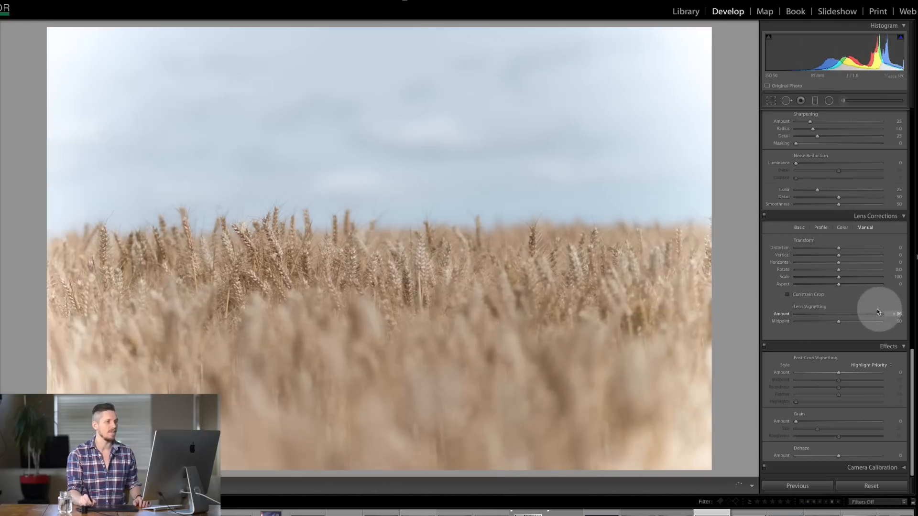
left_click_drag(878, 313, 838, 316)
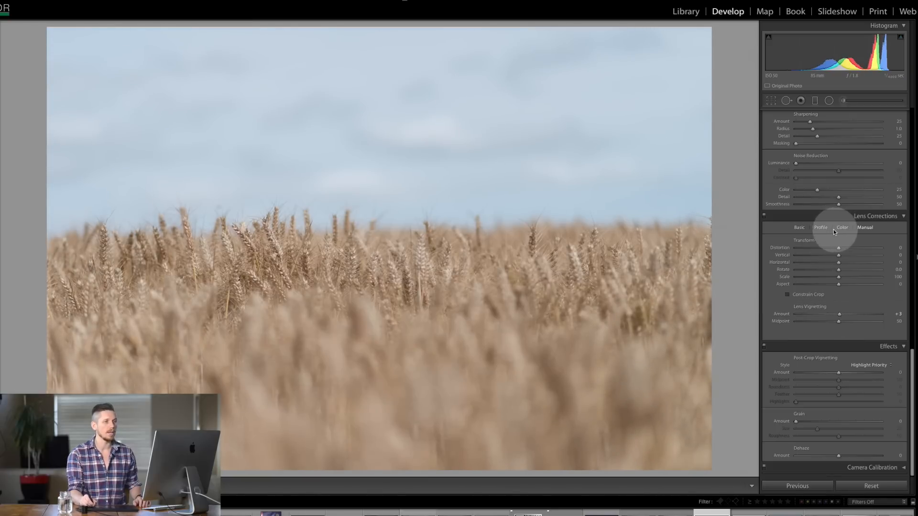
left_click(819, 227)
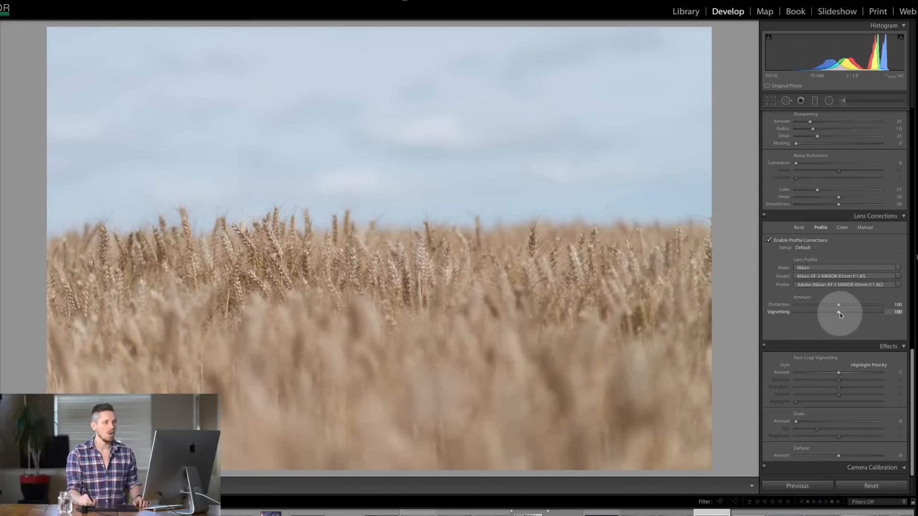
left_click_drag(838, 311, 881, 310)
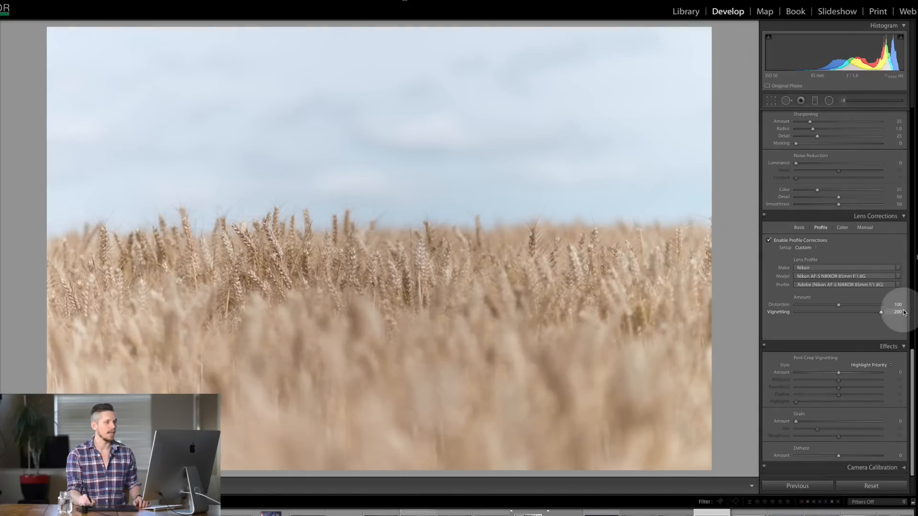
left_click_drag(880, 311, 837, 311)
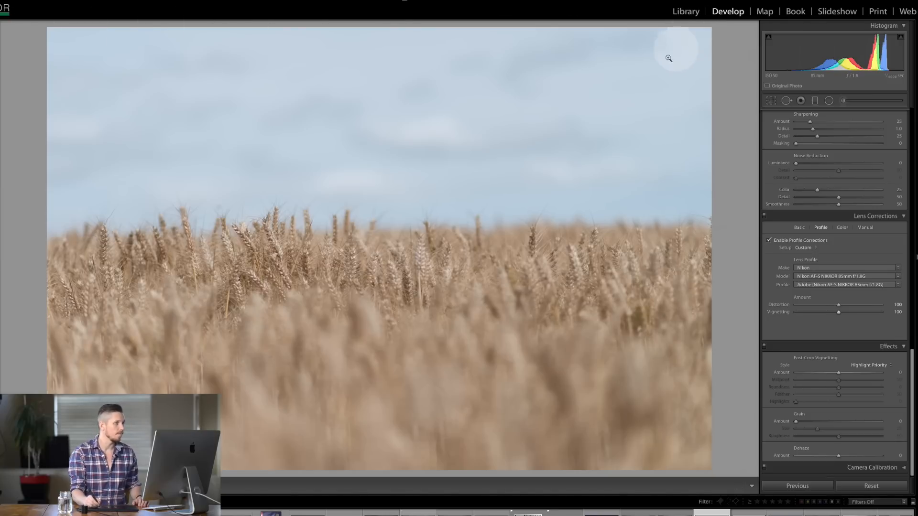
mouse_move(91, 118)
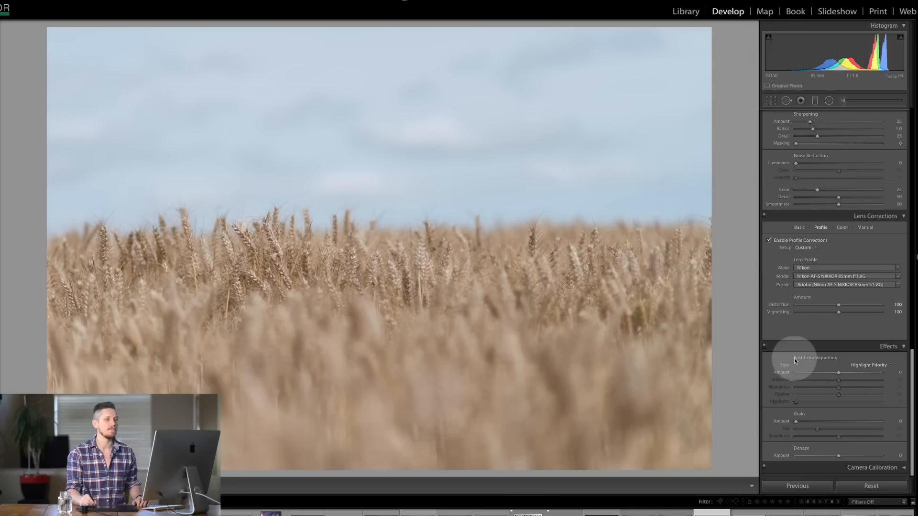
mouse_move(865, 355)
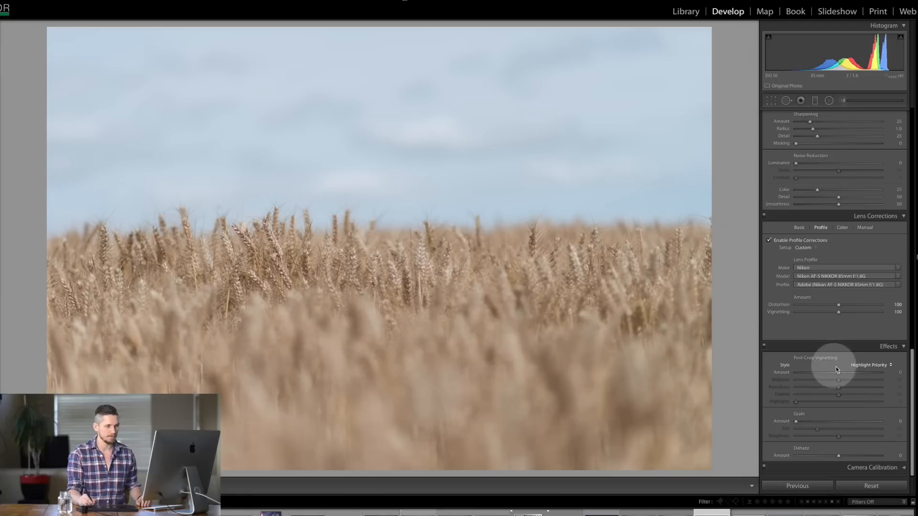
left_click_drag(837, 372, 834, 373)
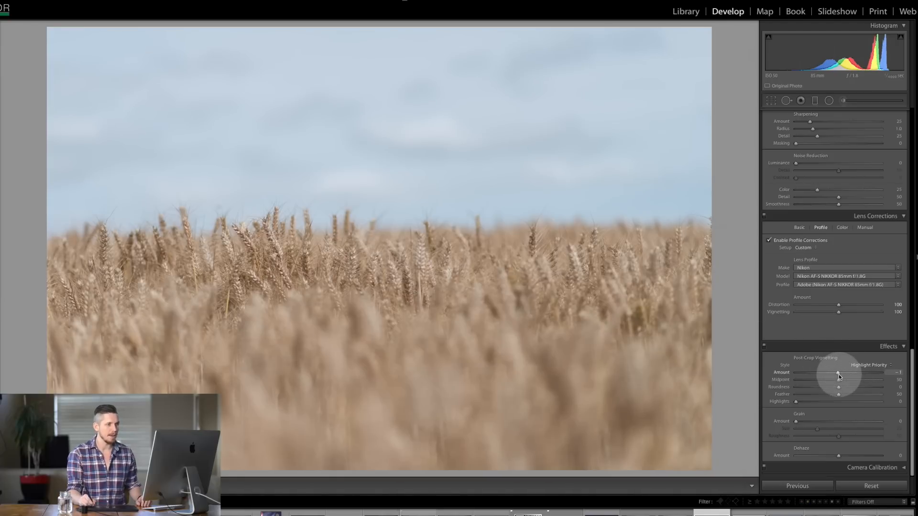
left_click_drag(837, 373, 808, 372)
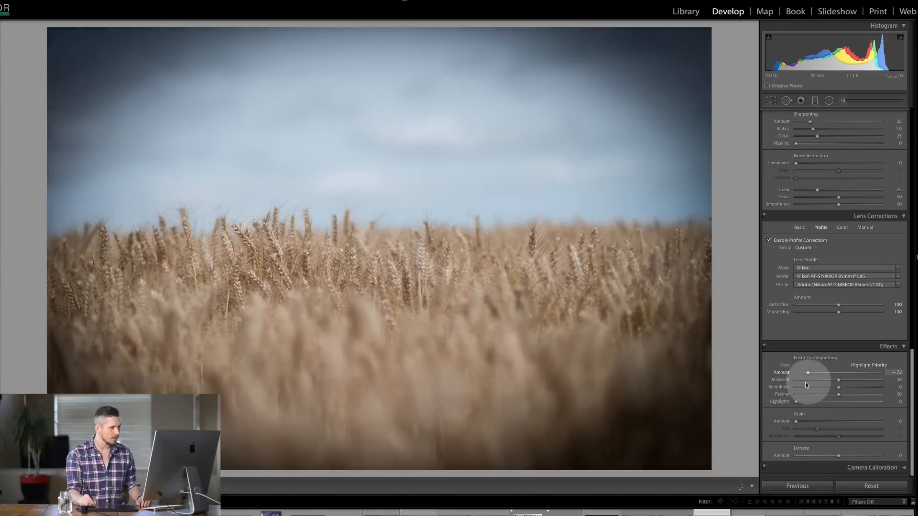
left_click_drag(807, 373, 828, 373)
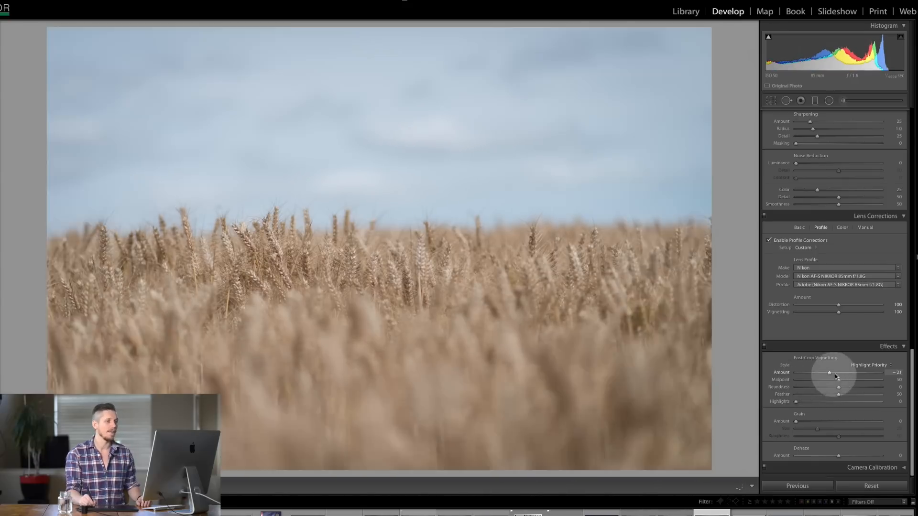
left_click_drag(828, 373, 889, 373)
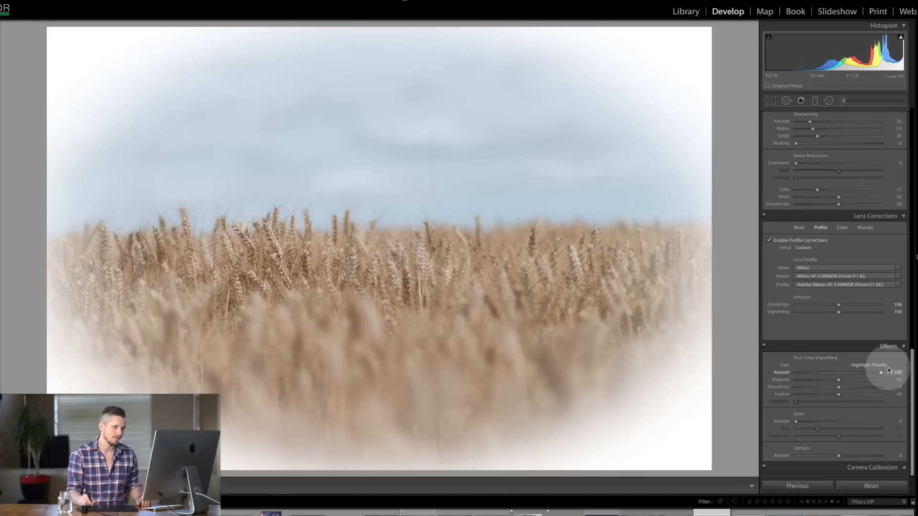
left_click_drag(881, 372, 826, 373)
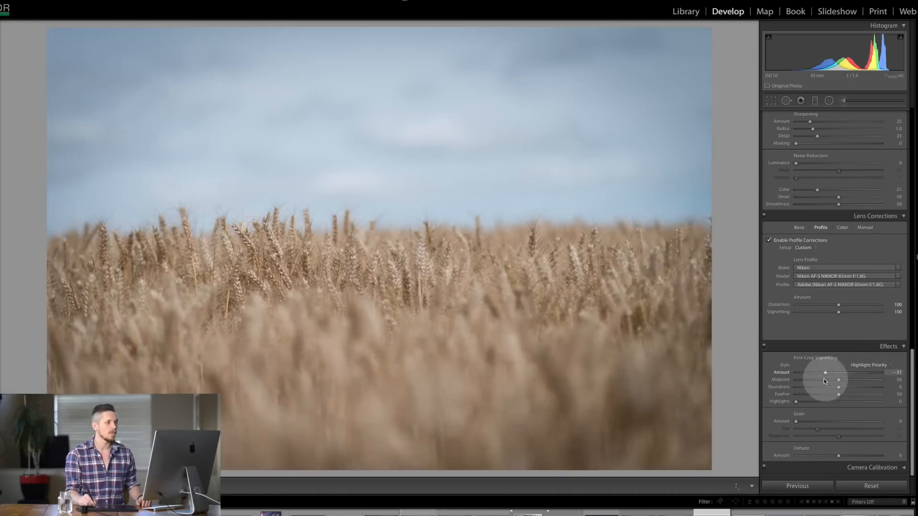
left_click_drag(825, 372, 869, 373)
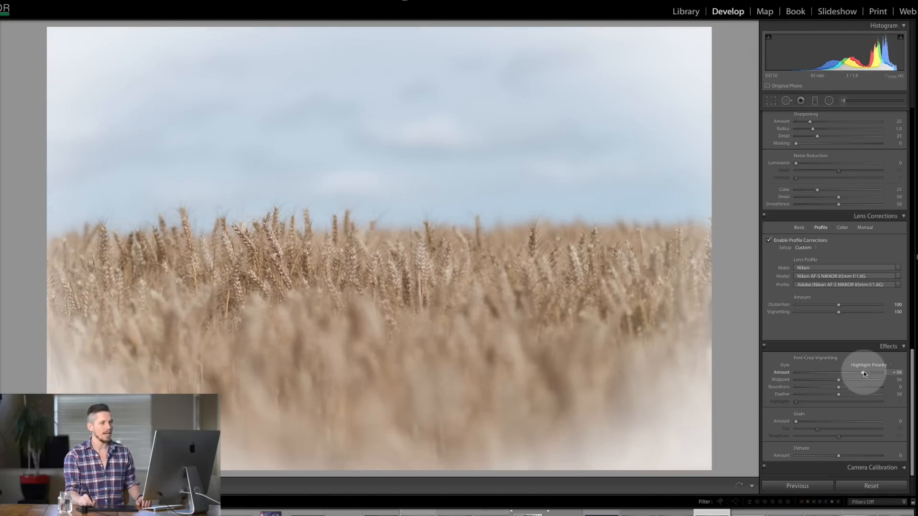
left_click_drag(861, 373, 862, 372)
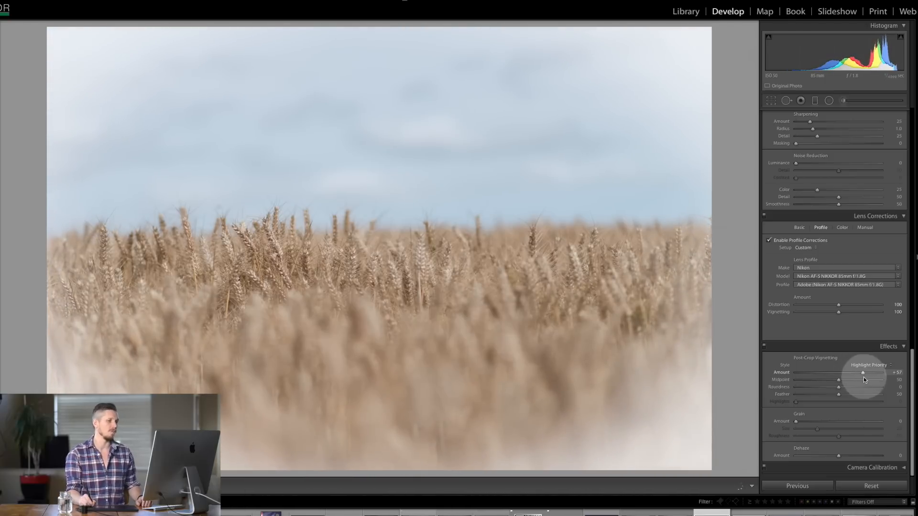
left_click_drag(863, 372, 884, 373)
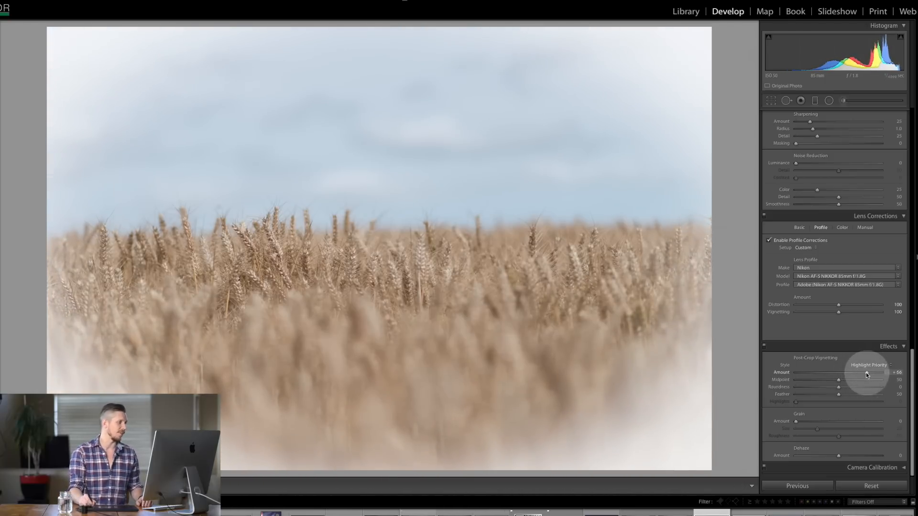
left_click_drag(880, 372, 822, 372)
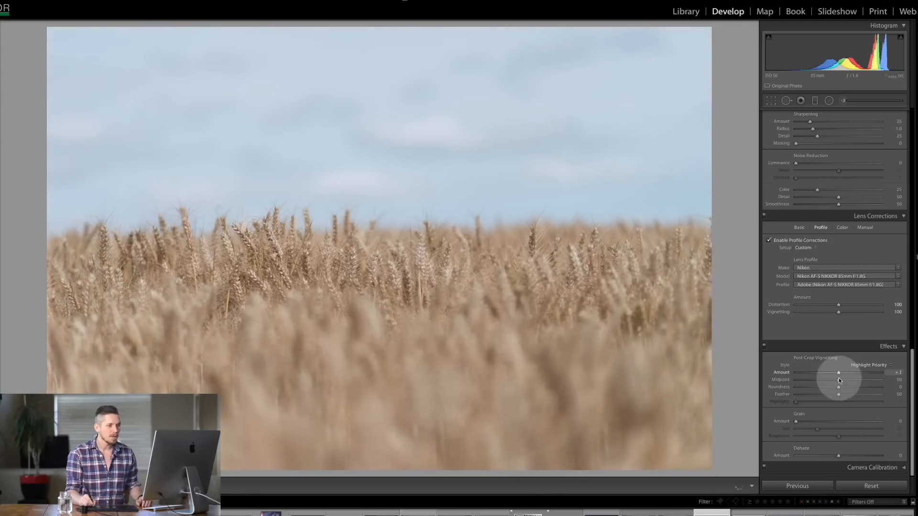
left_click_drag(823, 372, 821, 373)
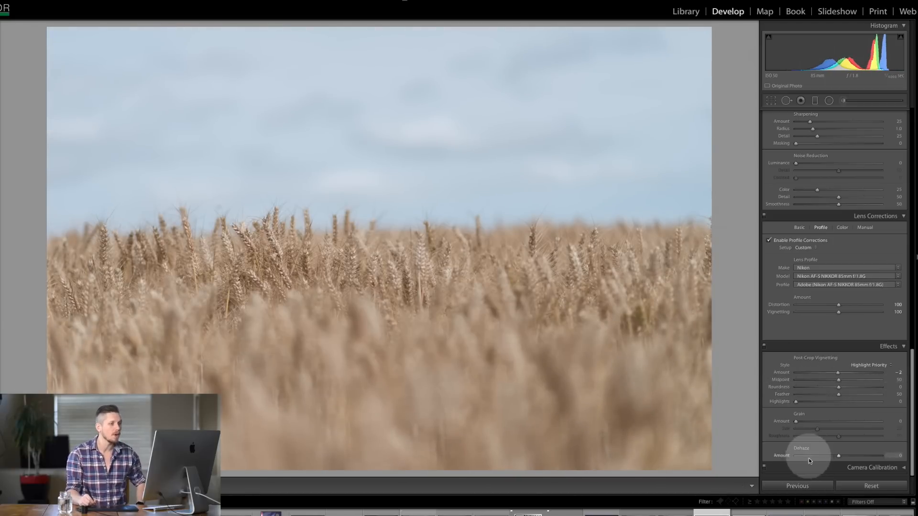
mouse_move(838, 375)
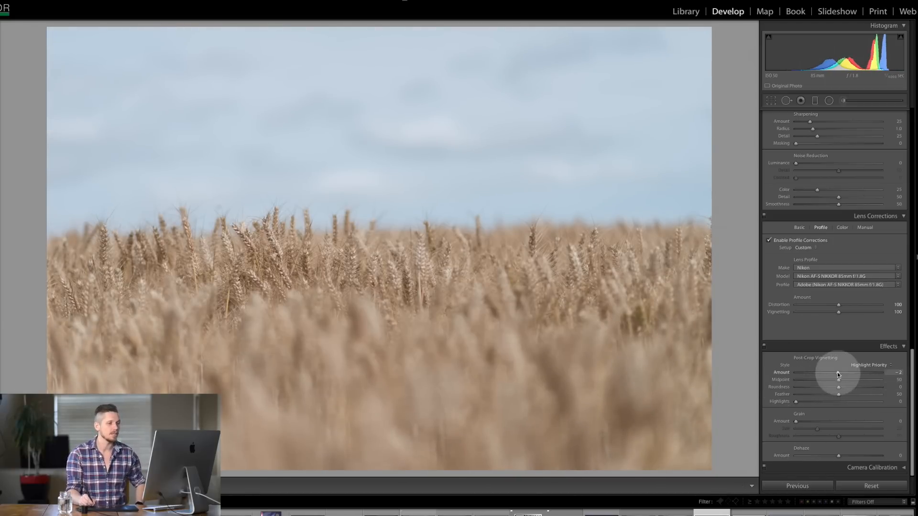
- Sweep the post-crop vignette Midpoint from about 3 up to about 91 so darkening only touches the corners
left_click_drag(838, 376, 796, 372)
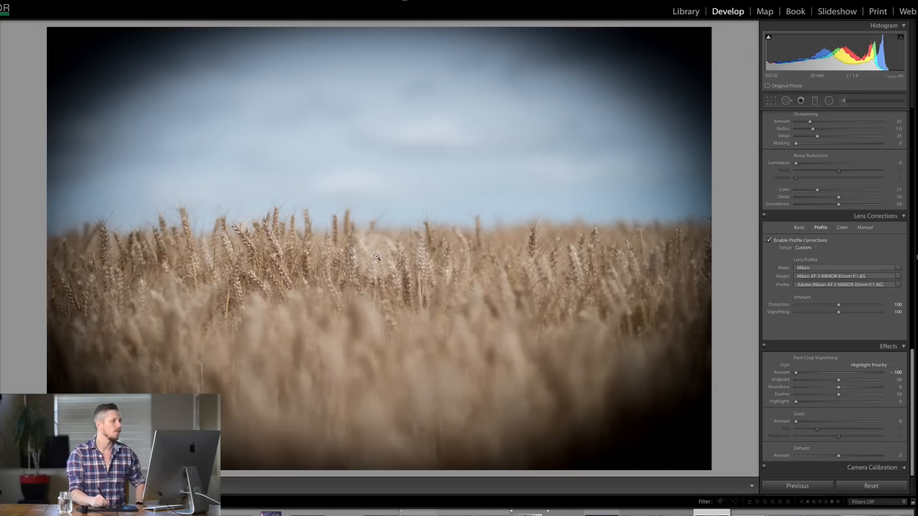
mouse_move(590, 94)
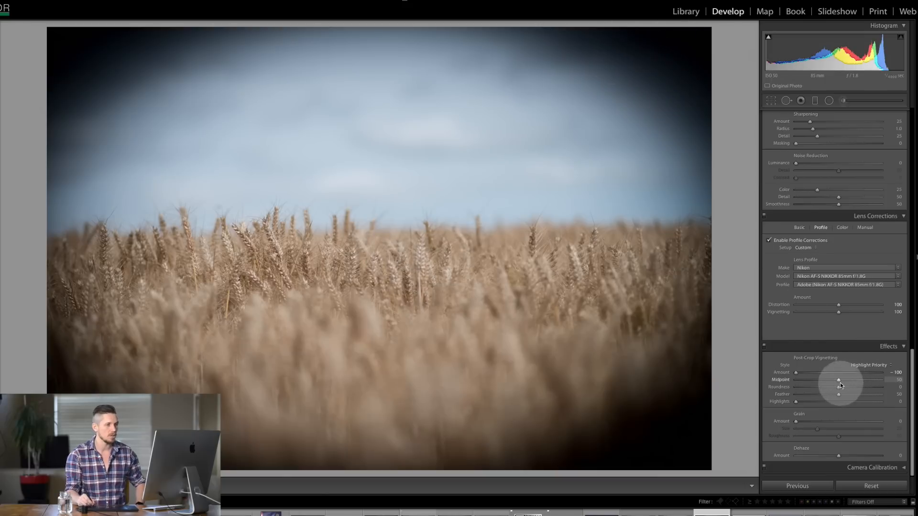
left_click_drag(839, 379, 796, 379)
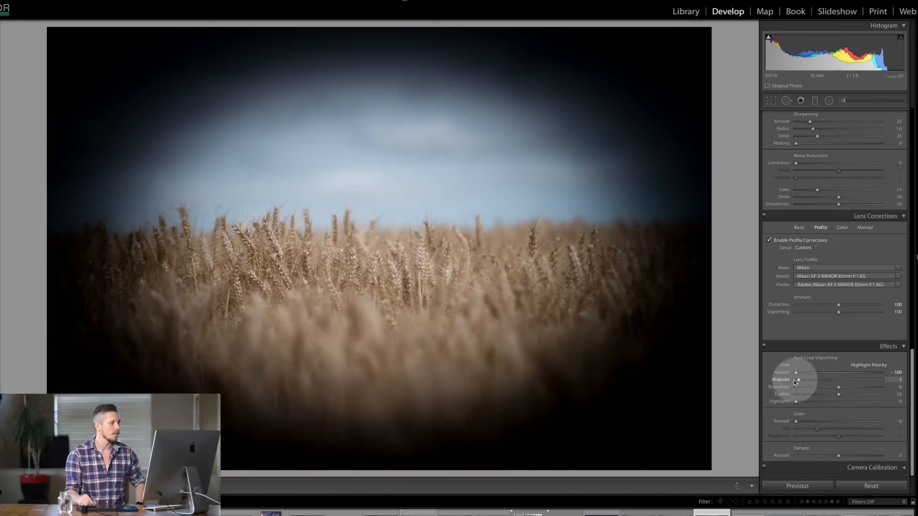
left_click_drag(803, 379, 795, 378)
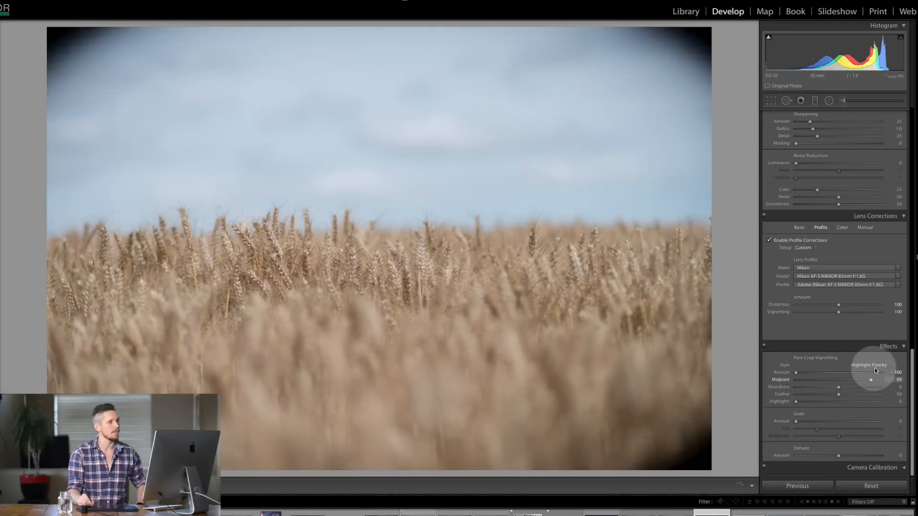
left_click_drag(865, 379, 872, 379)
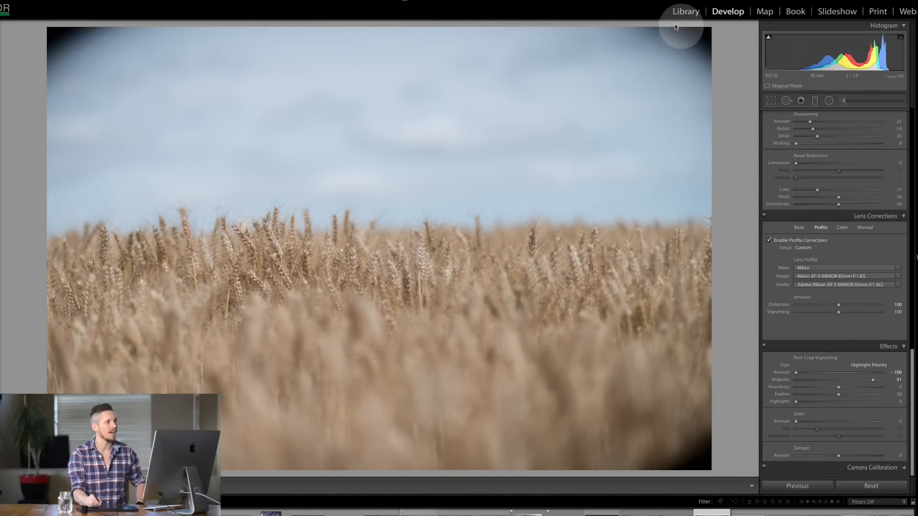
left_click_drag(860, 379, 843, 379)
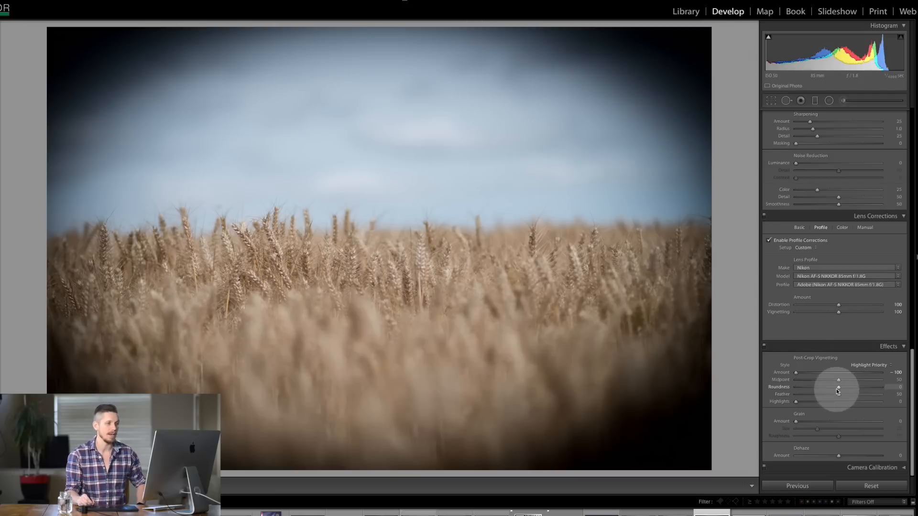
- Lower Roundness to about -85 for a rounded-rectangle vignette, then bring it back toward default
left_click_drag(838, 387, 837, 387)
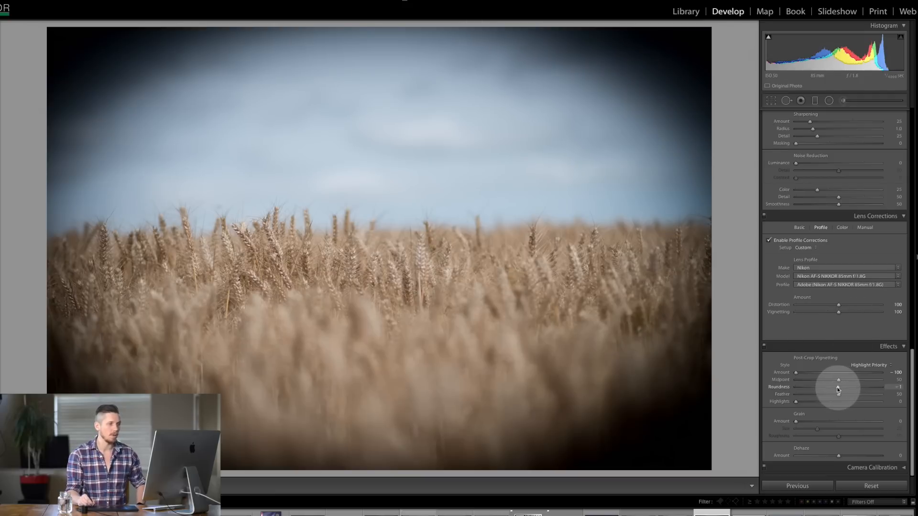
left_click_drag(836, 386, 810, 386)
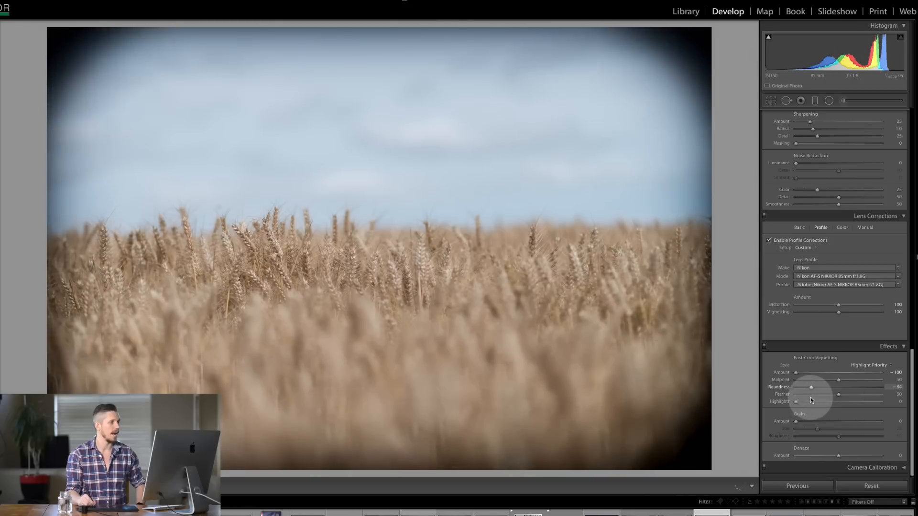
left_click_drag(811, 387, 802, 386)
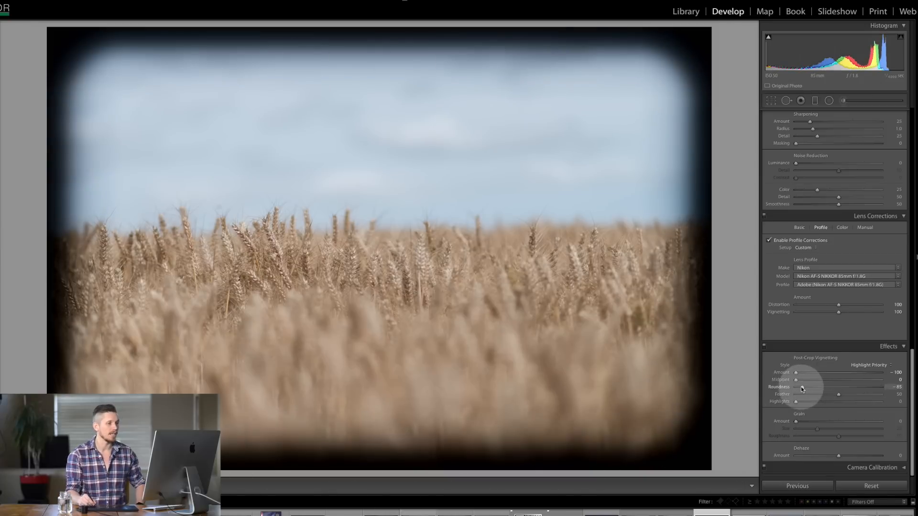
left_click_drag(826, 386, 838, 387)
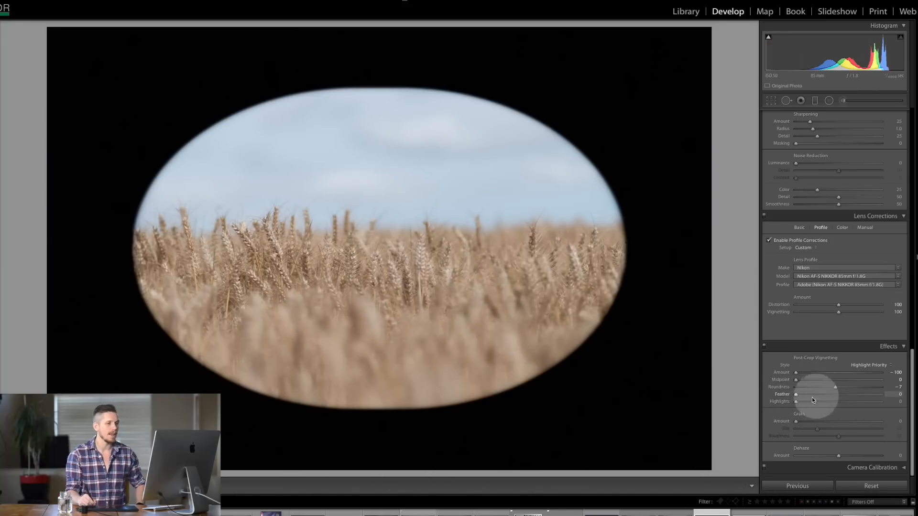
- Raise Feather to 100 to fully soften the black oval, then settle it at about half
left_click_drag(818, 394, 881, 394)
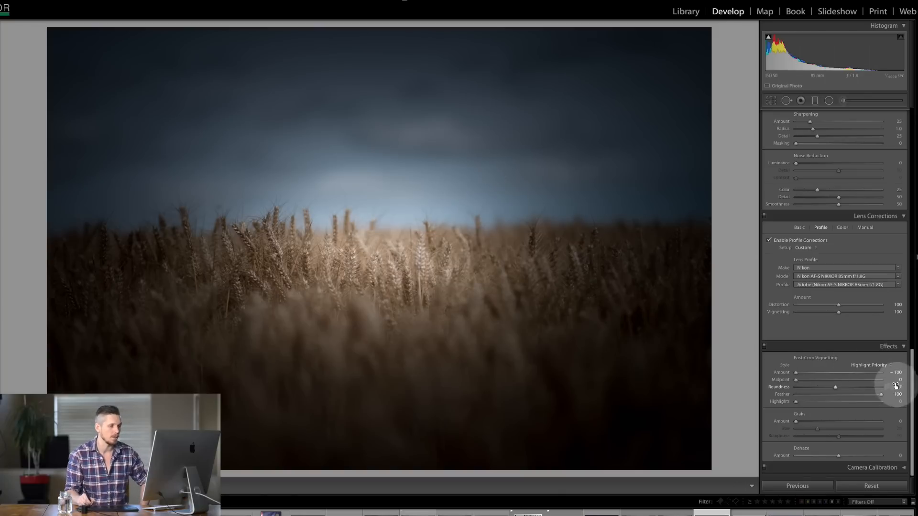
left_click_drag(881, 393, 835, 393)
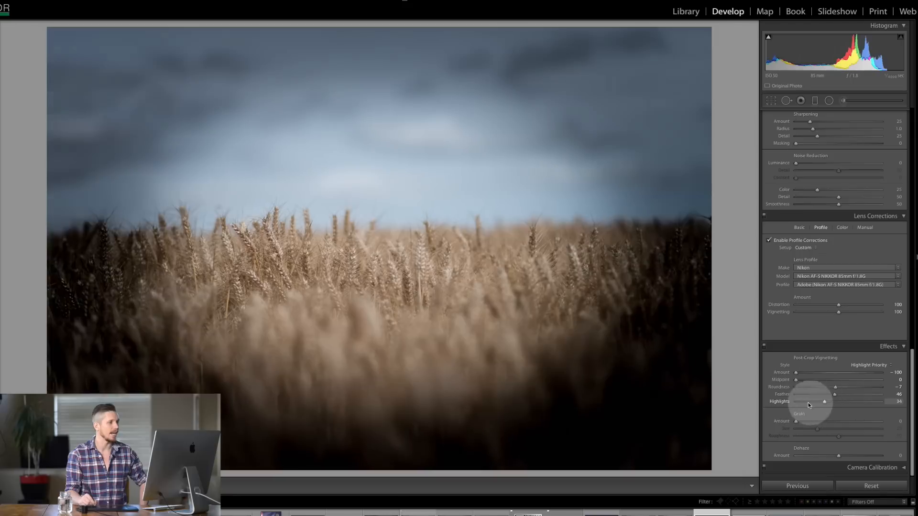
- Set vignette Highlights to 44, drop to 0 for comparison, then restore to about 46
left_click_drag(824, 402, 834, 402)
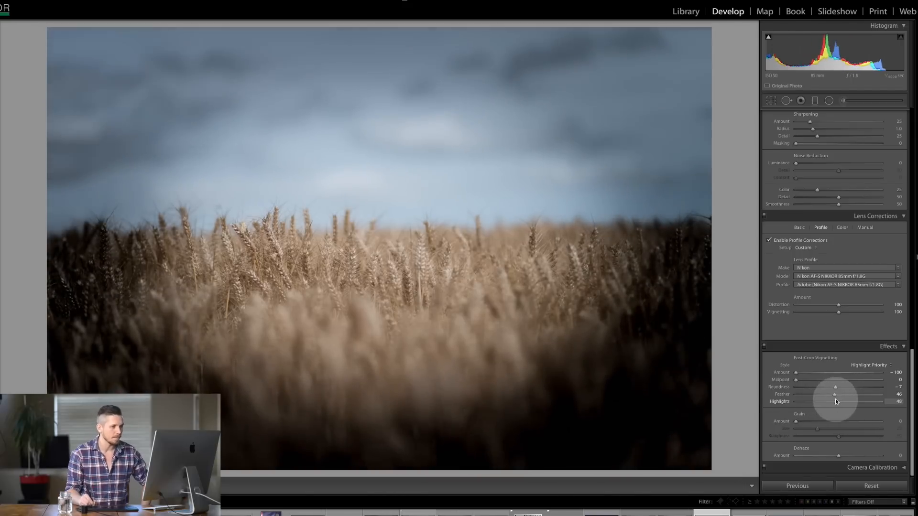
left_click_drag(835, 401, 815, 401)
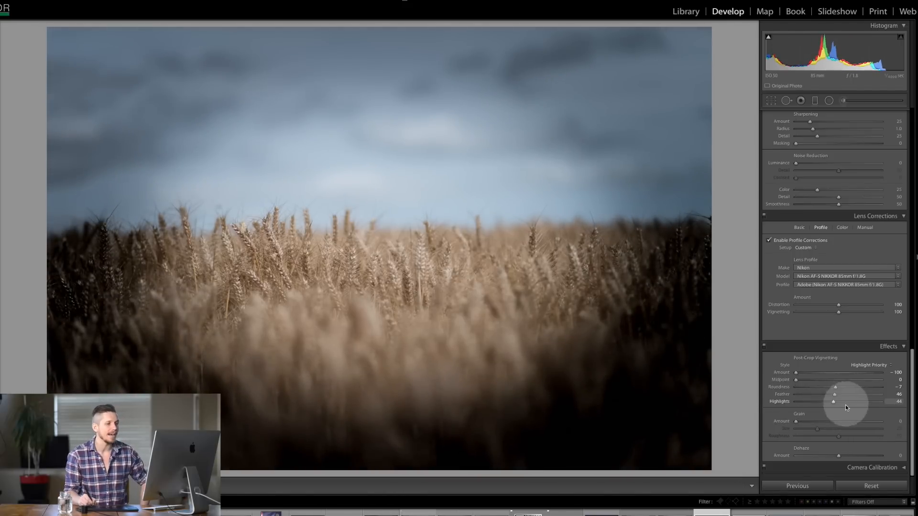
left_click_drag(834, 401, 795, 402)
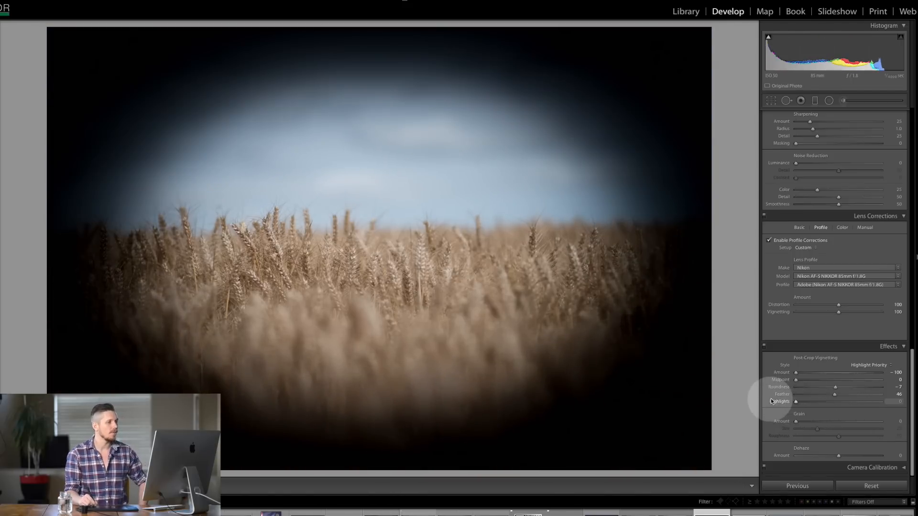
left_click_drag(795, 401, 811, 402)
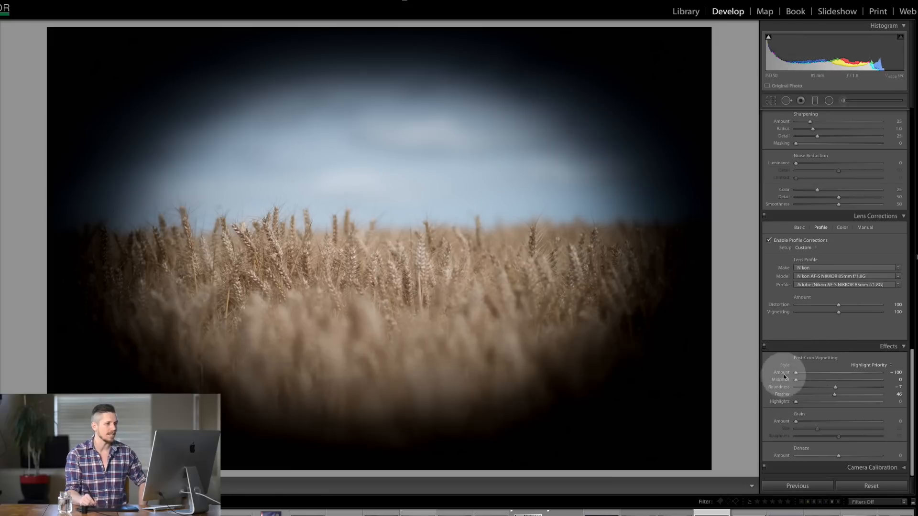
left_click_drag(795, 401, 831, 401)
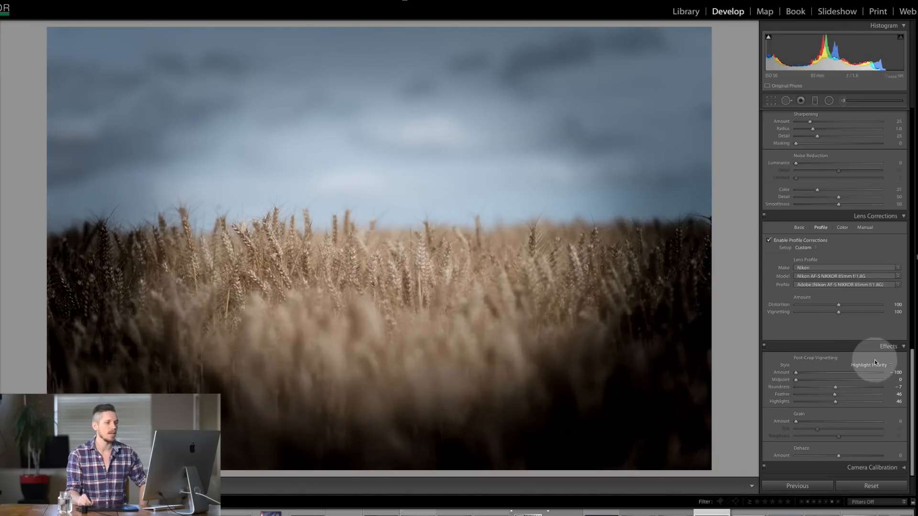
left_click(872, 365)
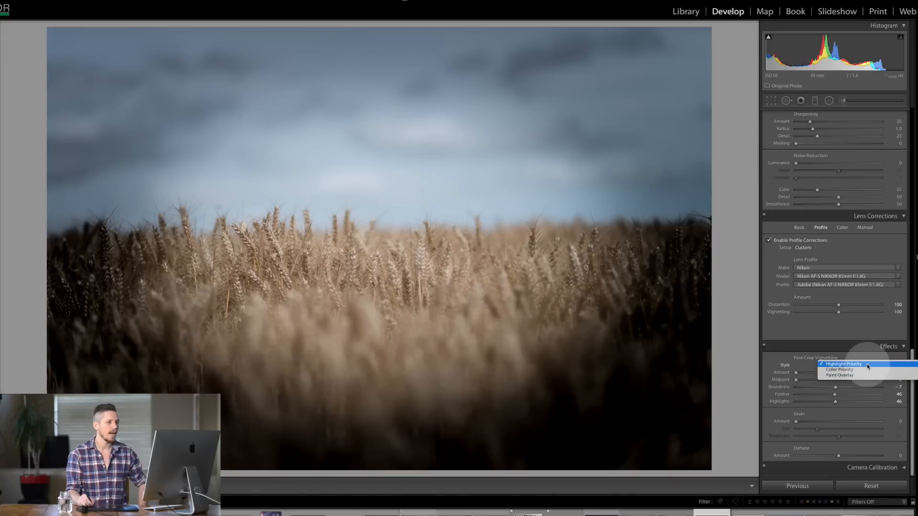
- Compare the vignette in Color Priority and Paint Overlay styles with slightly raised highlights
left_click(843, 363)
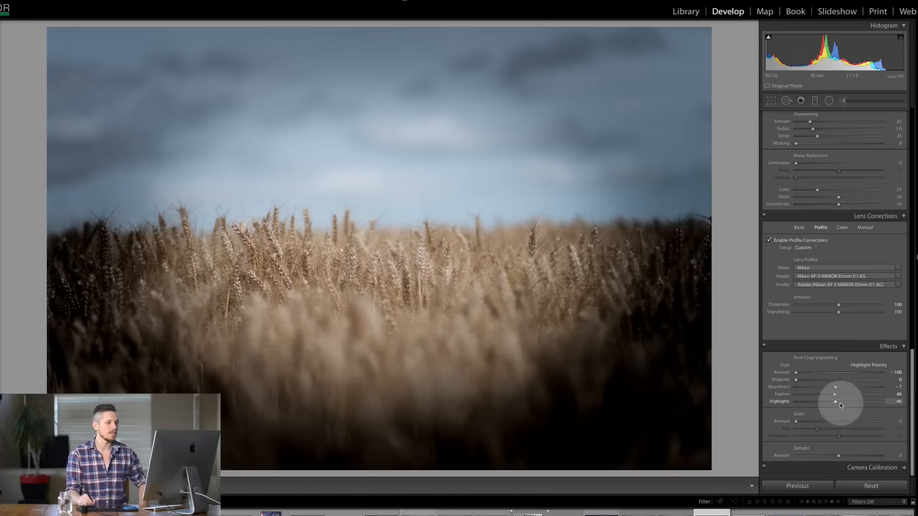
left_click_drag(826, 402, 837, 402)
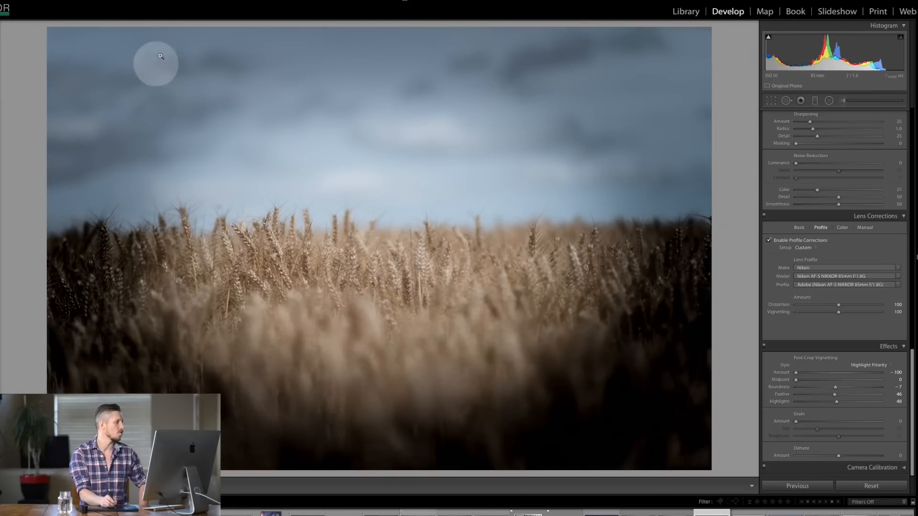
mouse_move(785, 348)
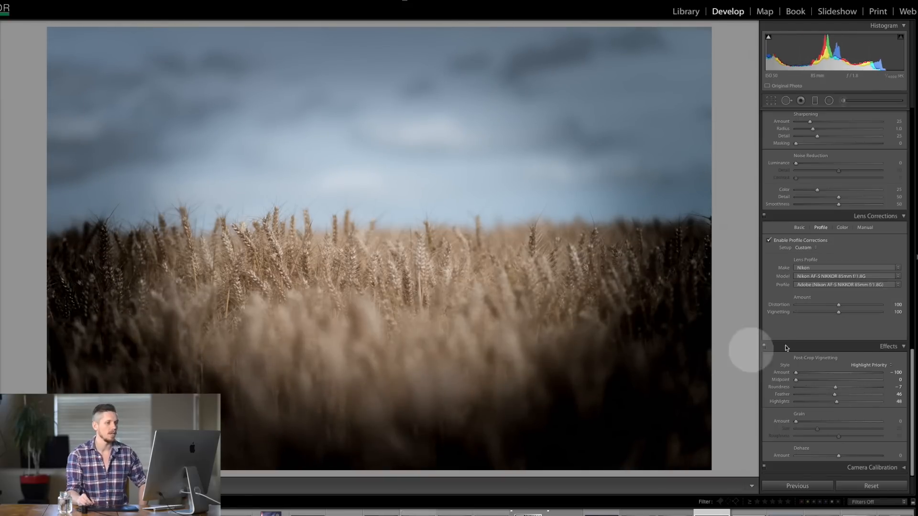
left_click(868, 365)
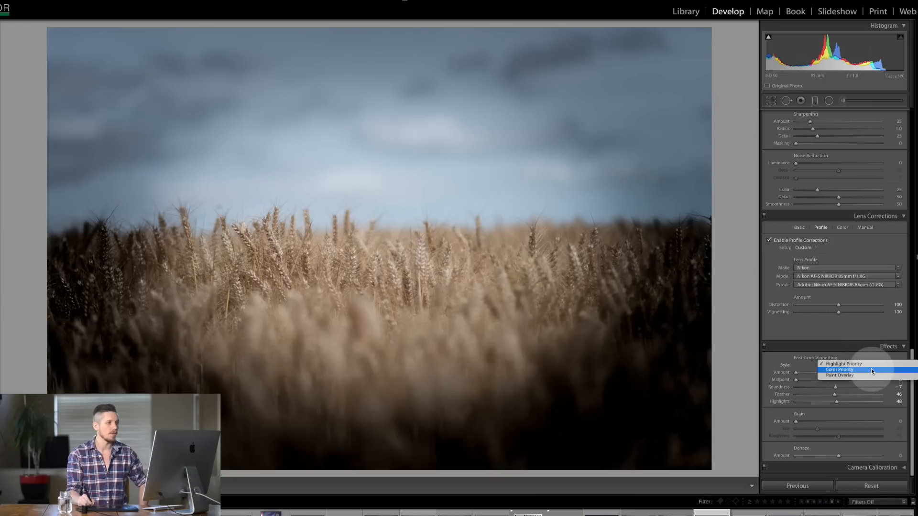
left_click(840, 369)
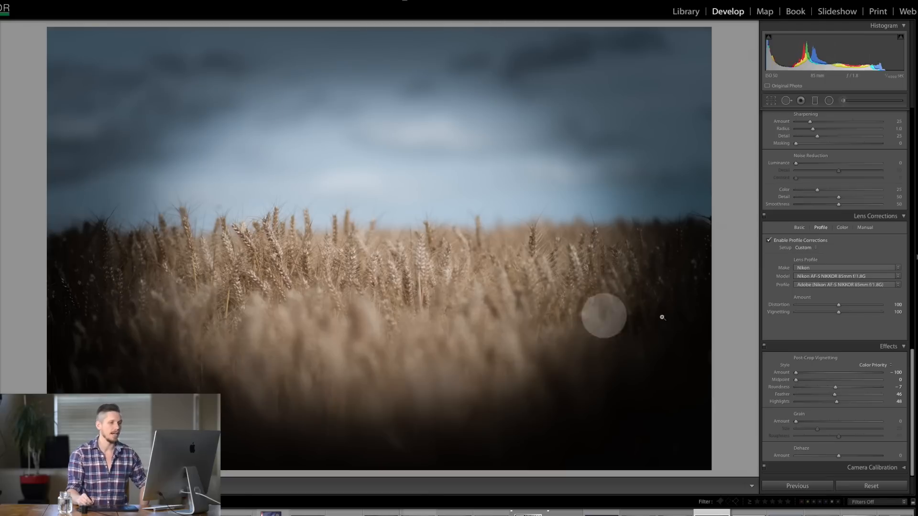
left_click(872, 364)
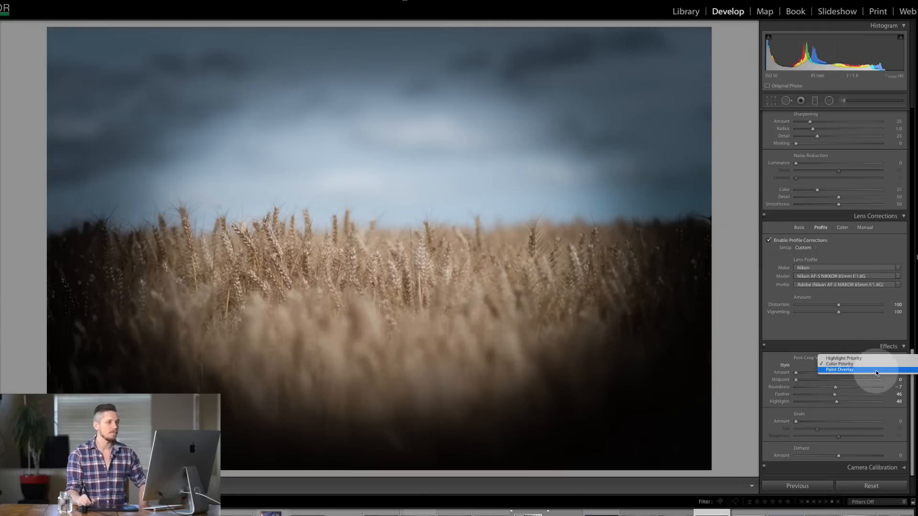
left_click(840, 369)
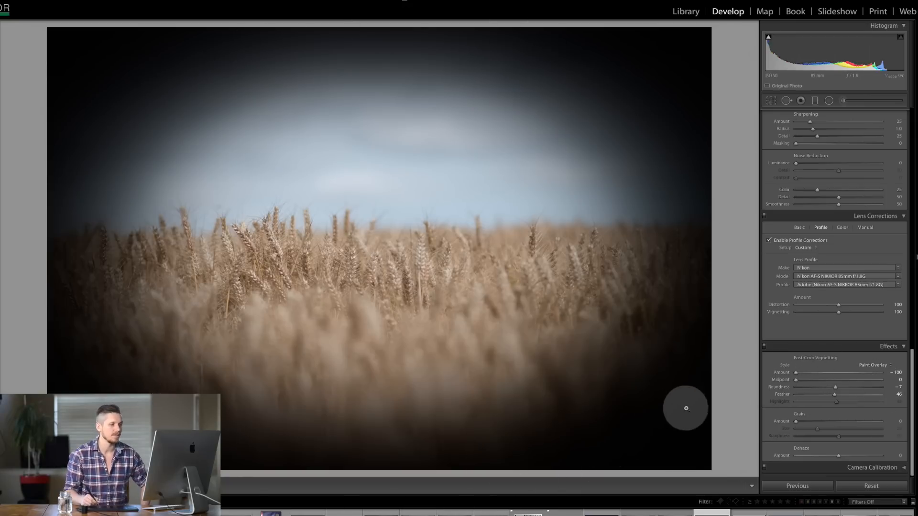
- Lighten the Paint Overlay vignette to a faint wash, then switch to Highlight Priority at Amount -100
left_click_drag(795, 373, 822, 373)
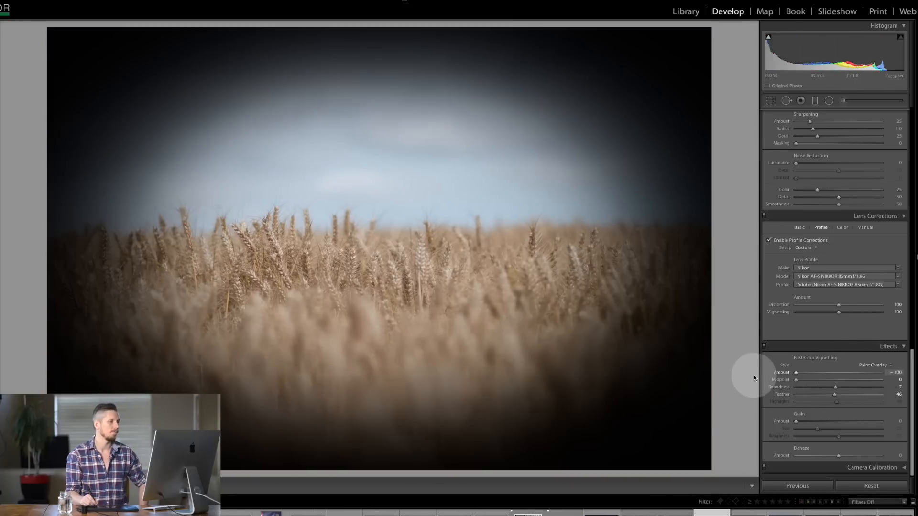
left_click_drag(796, 373, 854, 373)
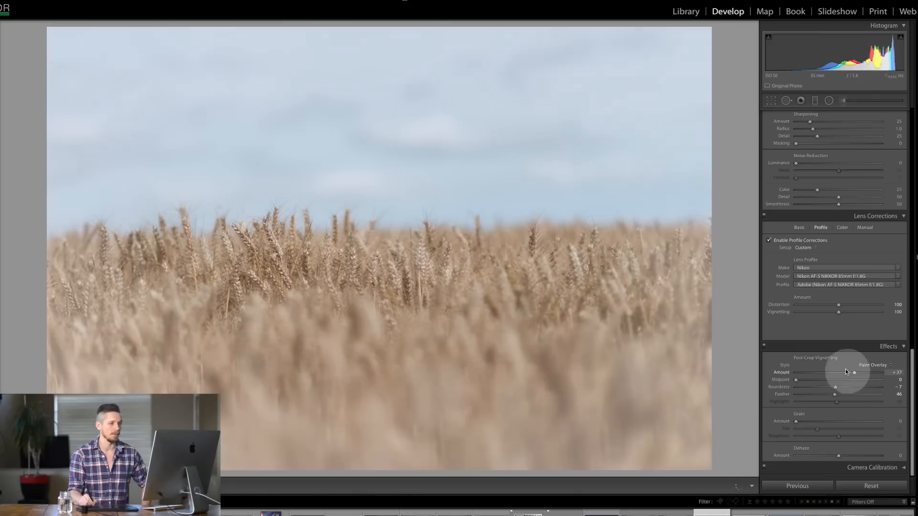
left_click_drag(854, 372, 834, 372)
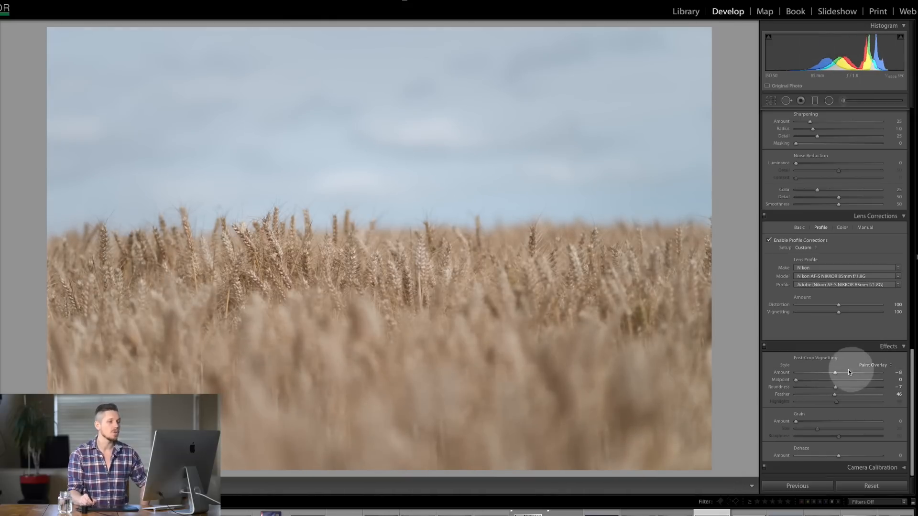
left_click(871, 365)
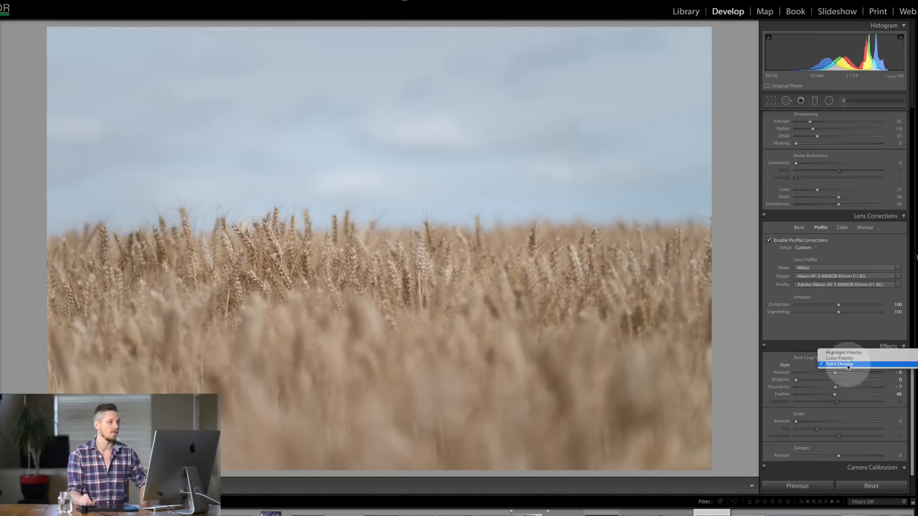
left_click(840, 363)
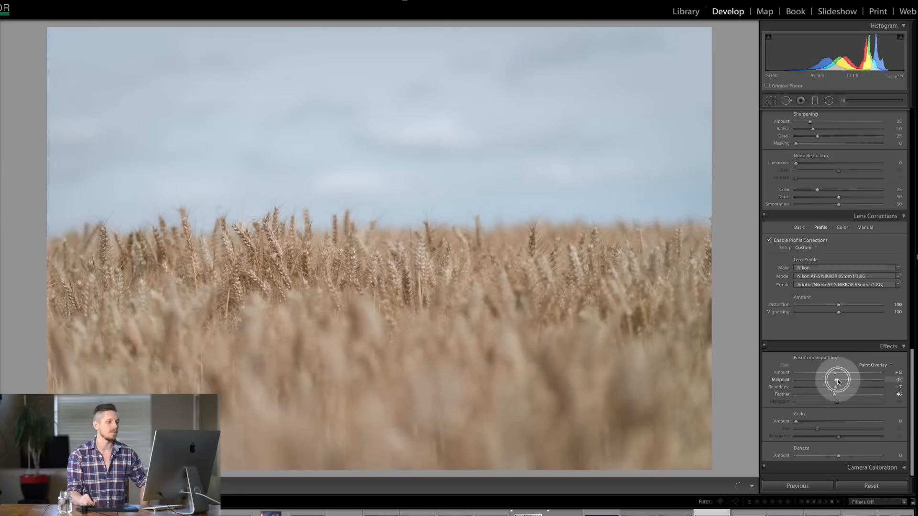
left_click(872, 365)
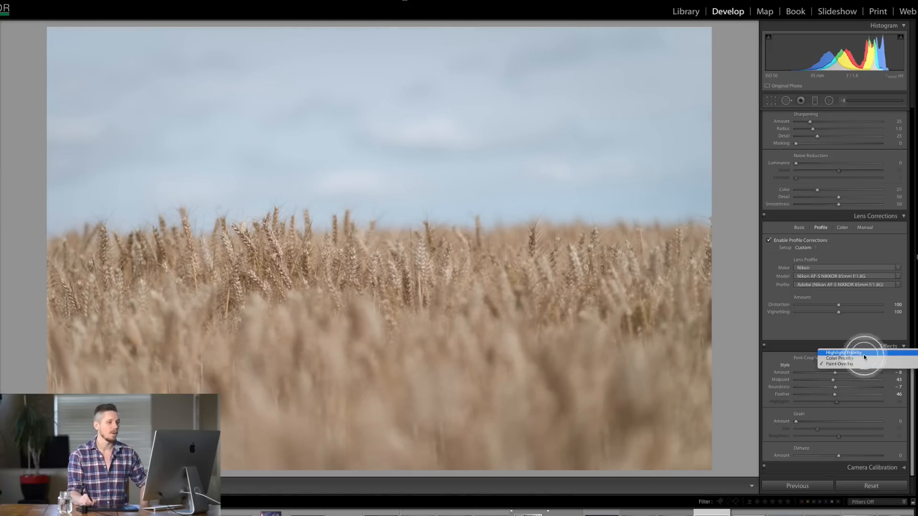
left_click(842, 352)
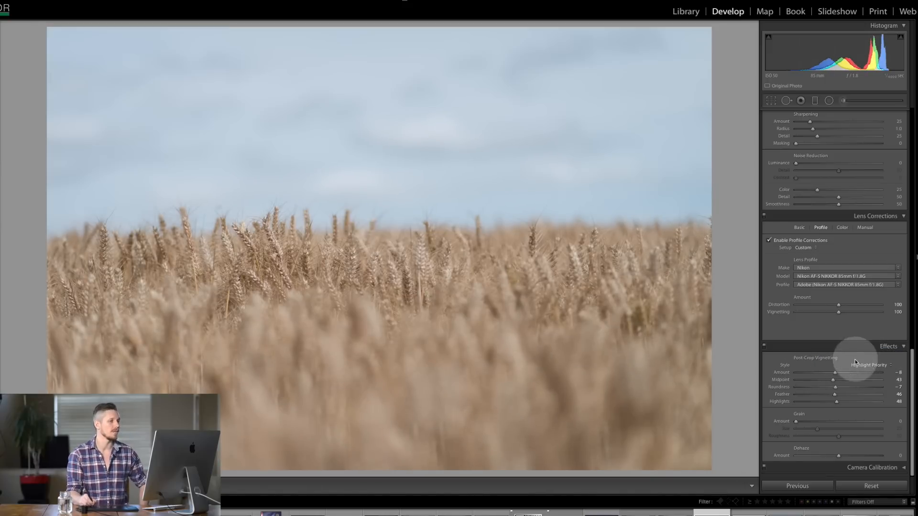
left_click_drag(836, 372, 796, 372)
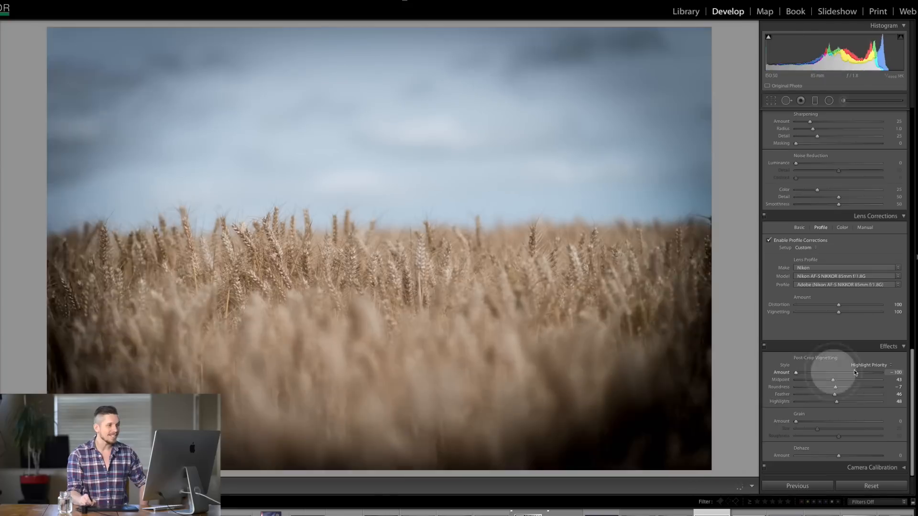
- Ease the vignette Amount back near 0 and crop the wheat photo tighter on the stalks
left_click_drag(796, 373, 832, 373)
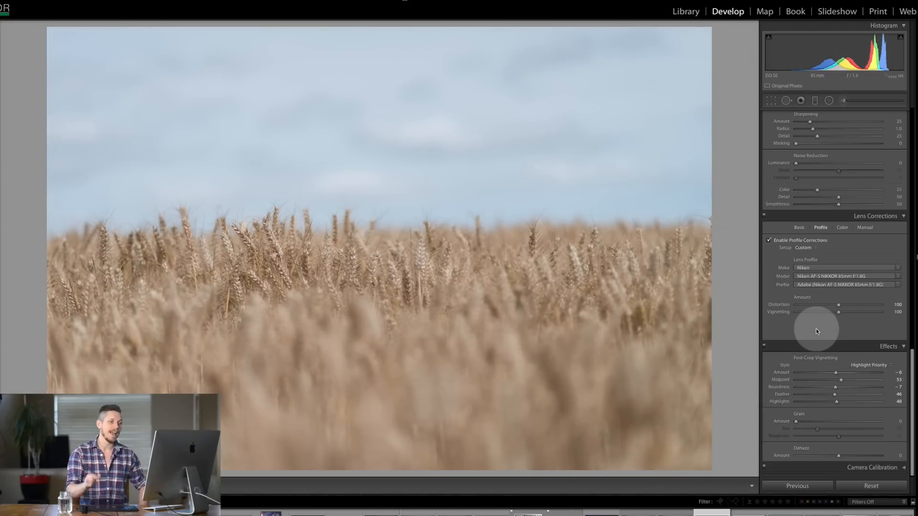
mouse_move(450, 345)
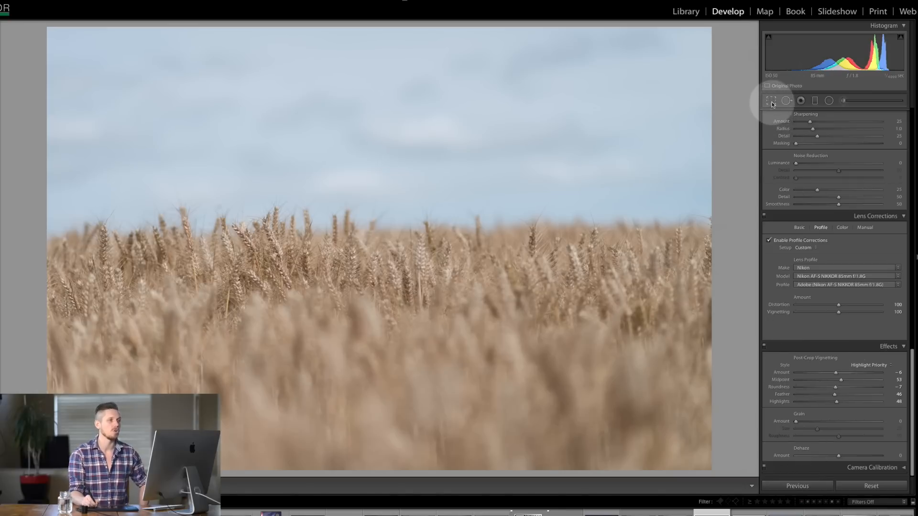
left_click(771, 100)
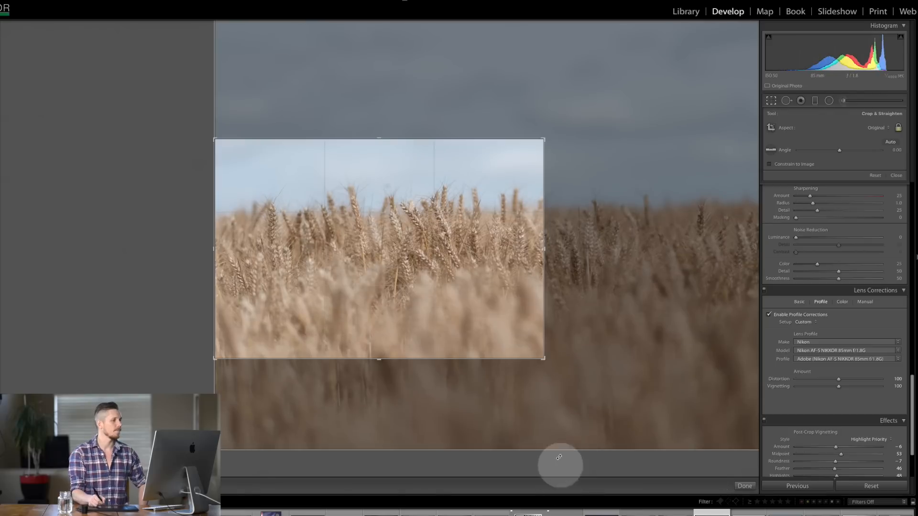
left_click(744, 486)
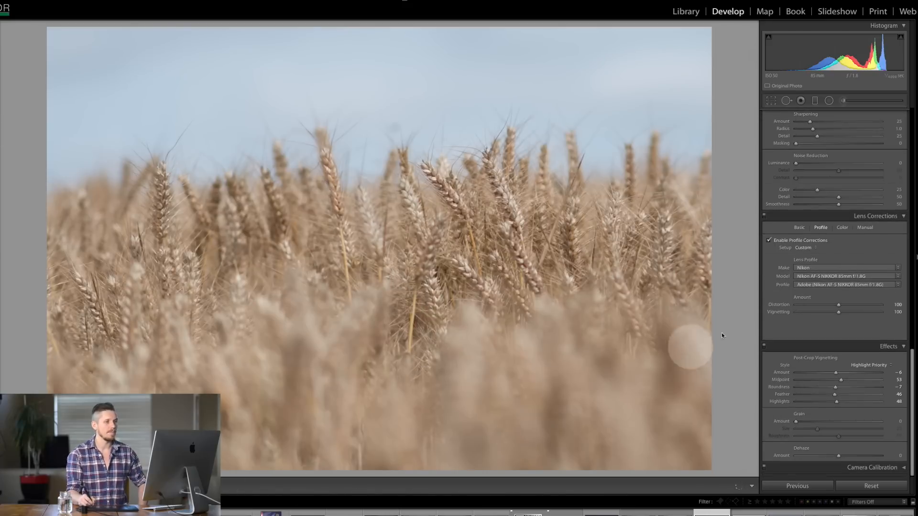
- Disable profile corrections, set manual Lens Vignetting Amount -100 with Midpoint 29, and view the uncropped frame
left_click(764, 346)
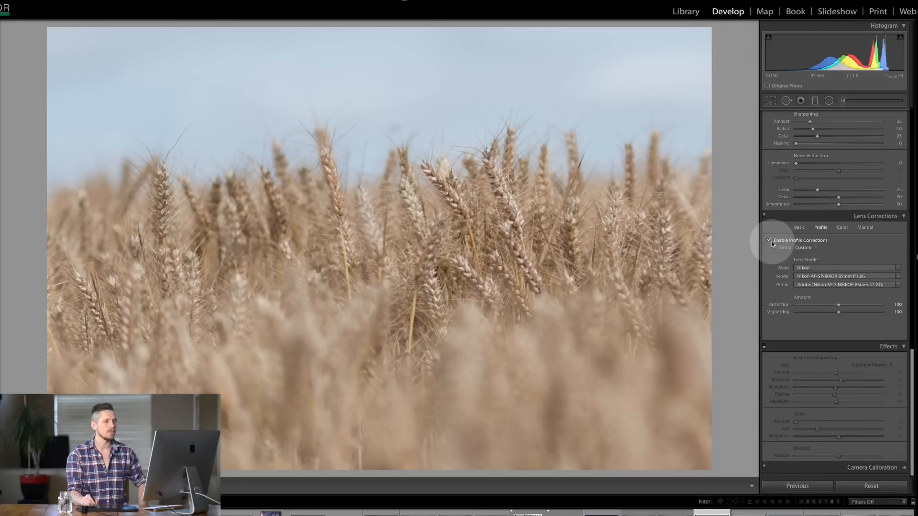
left_click(769, 240)
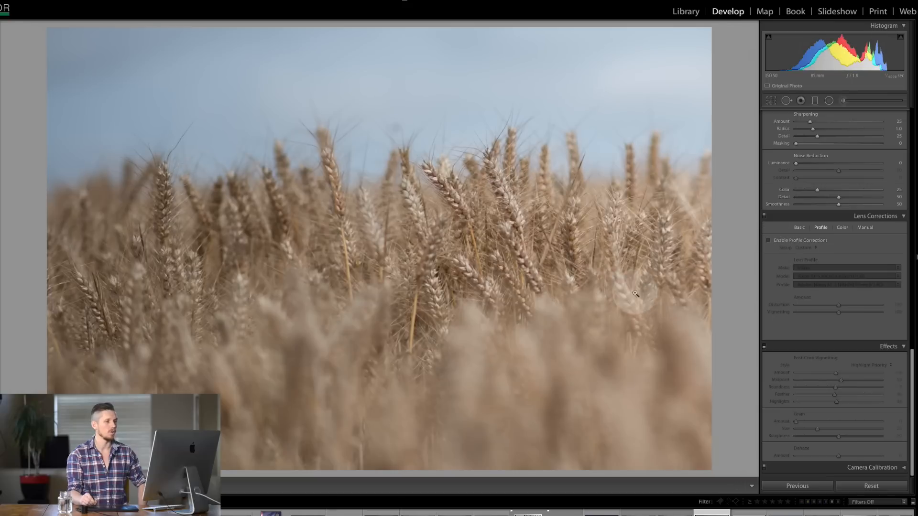
left_click(865, 227)
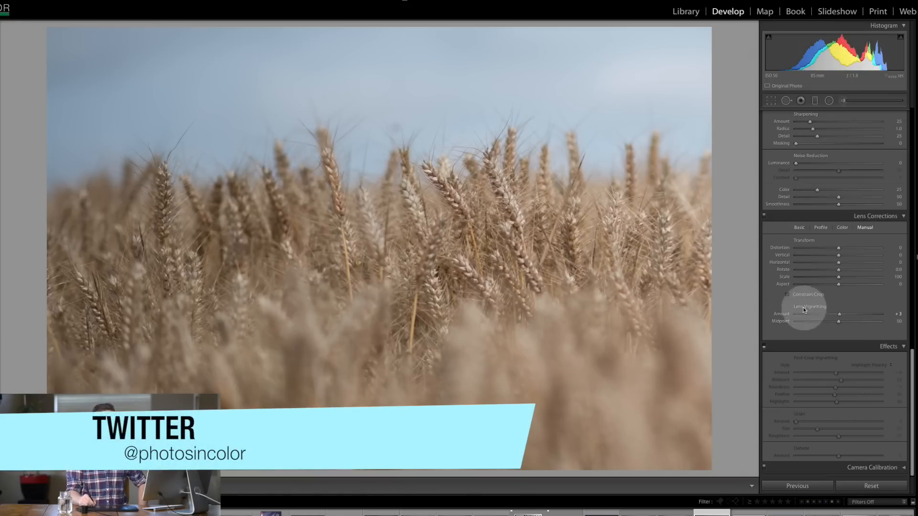
left_click_drag(838, 313, 795, 313)
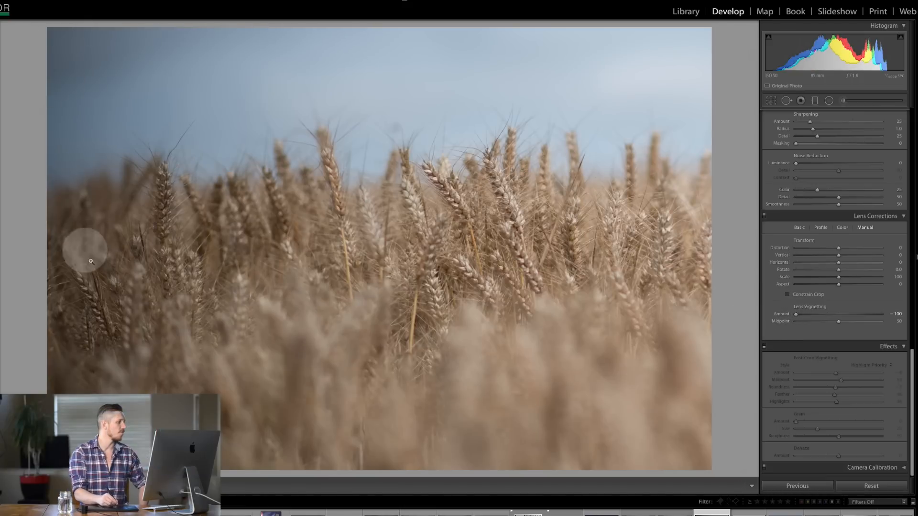
mouse_move(145, 83)
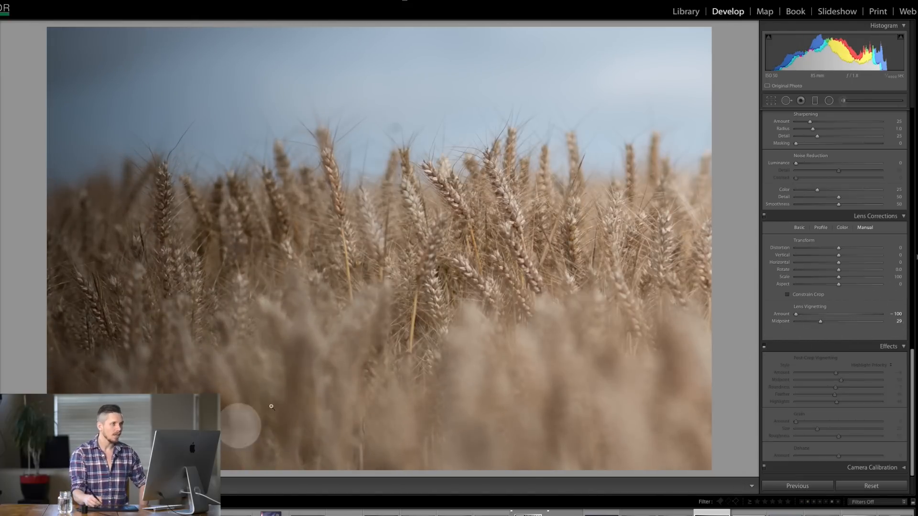
left_click(771, 100)
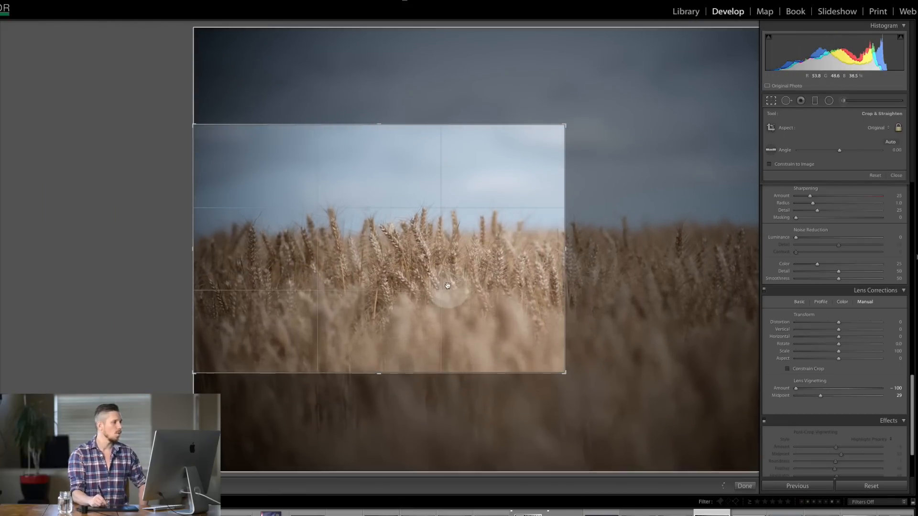
- Apply the crop, try a full post-crop vignette with lowered Midpoint, then reset Amount to remove it
left_click(743, 485)
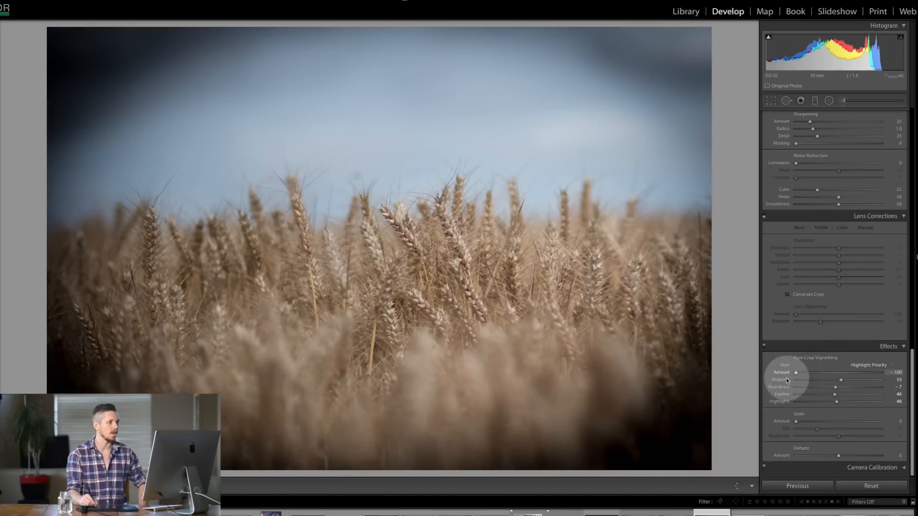
mouse_move(846, 387)
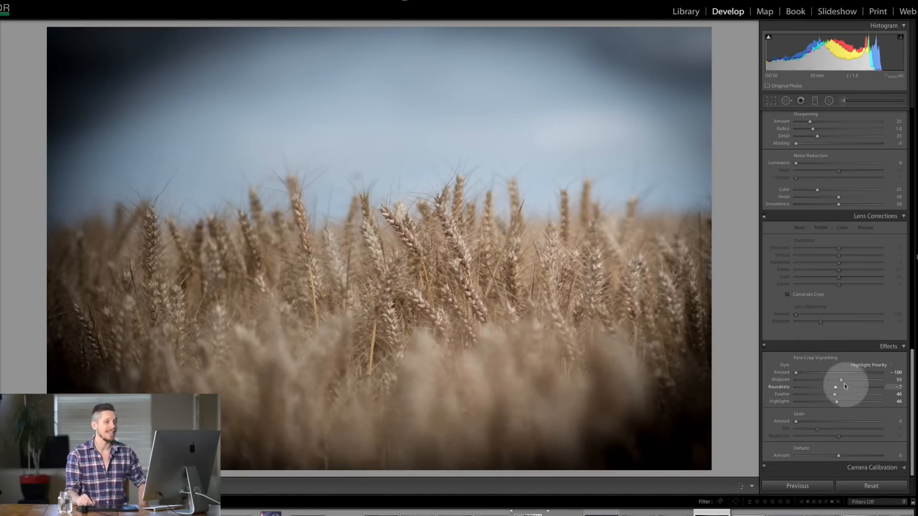
left_click_drag(843, 379, 822, 379)
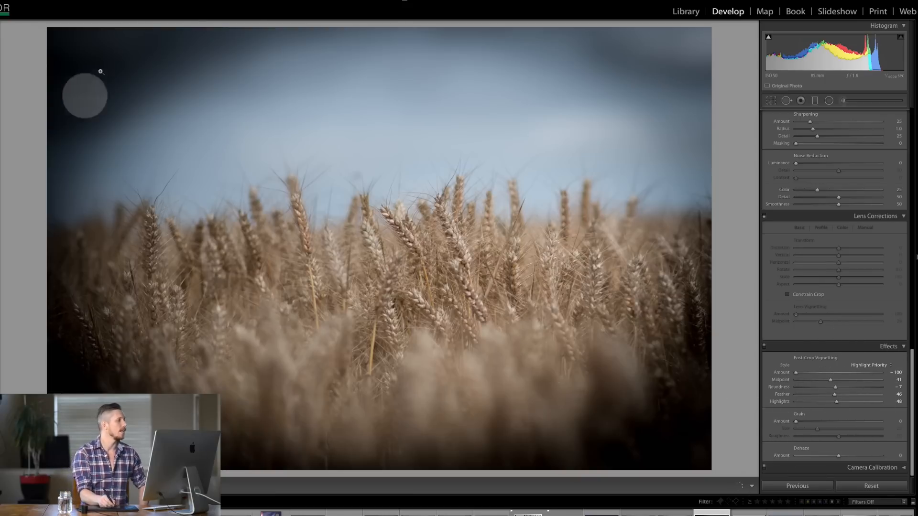
left_click_drag(85, 94, 97, 360)
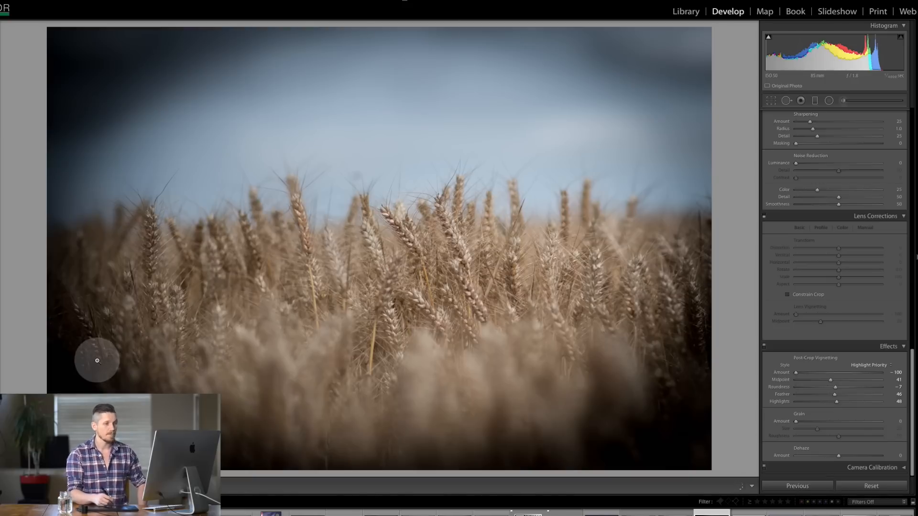
left_click_drag(795, 373, 849, 373)
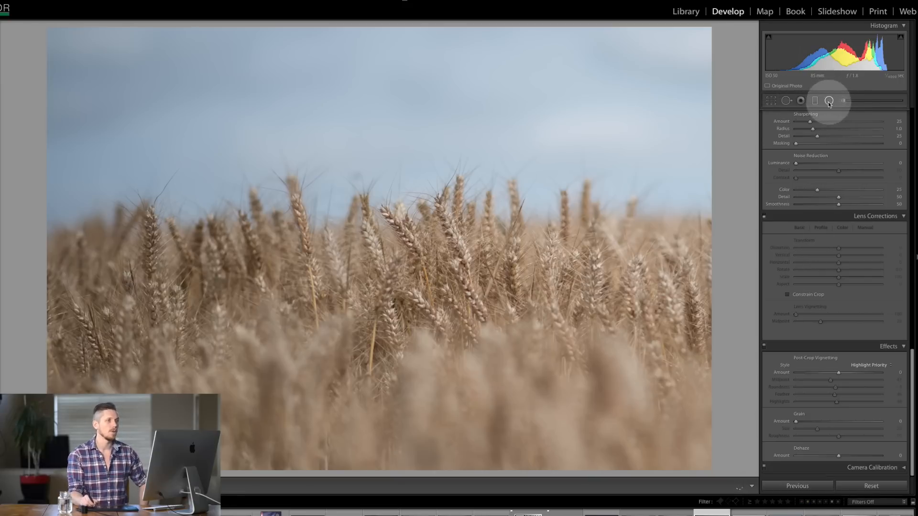
- Add a radial filter and swing its Exposure down and up to show the darkened surround
left_click(829, 100)
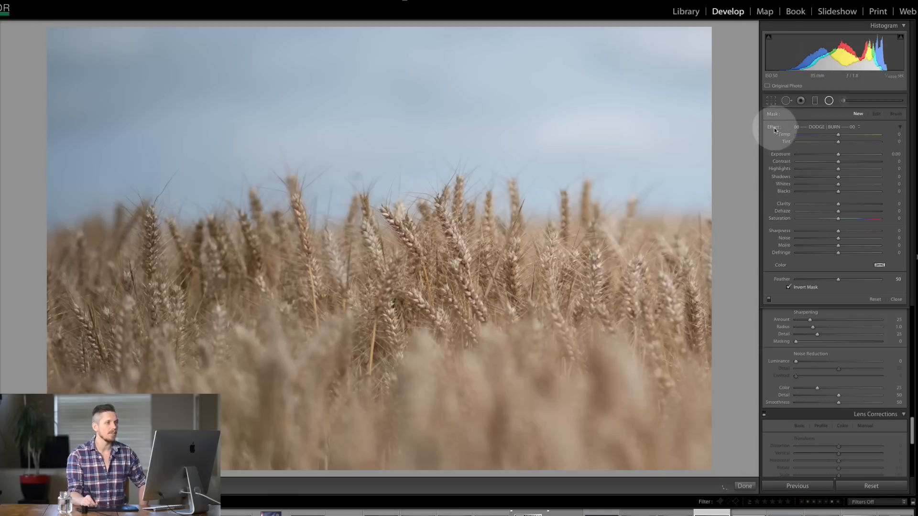
mouse_move(771, 167)
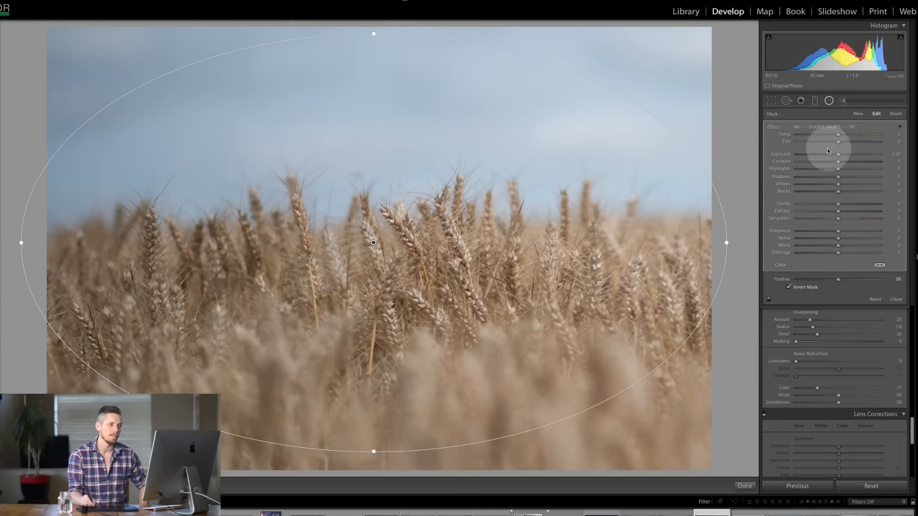
left_click_drag(838, 154, 805, 154)
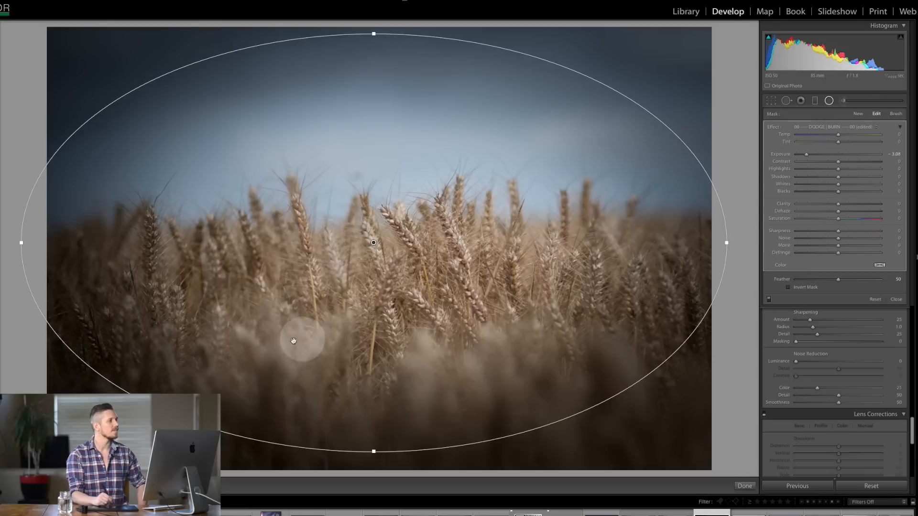
left_click_drag(806, 154, 860, 154)
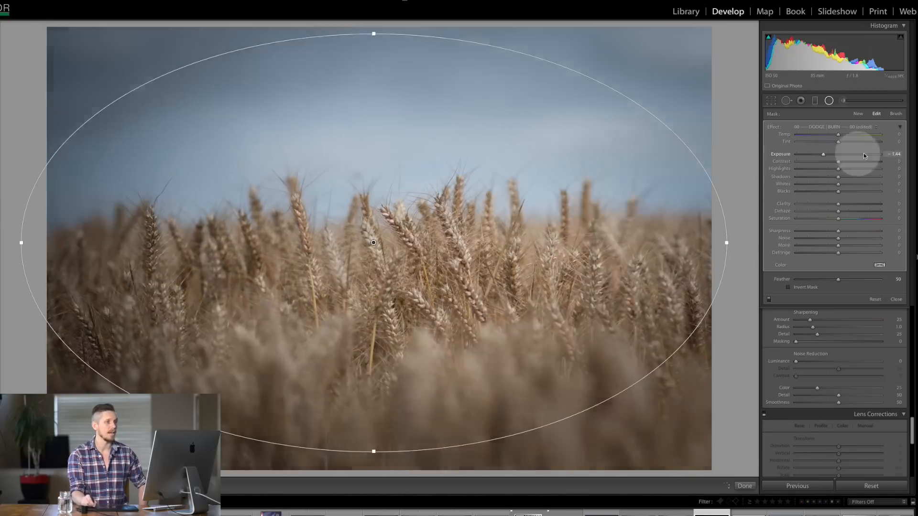
left_click_drag(822, 154, 878, 154)
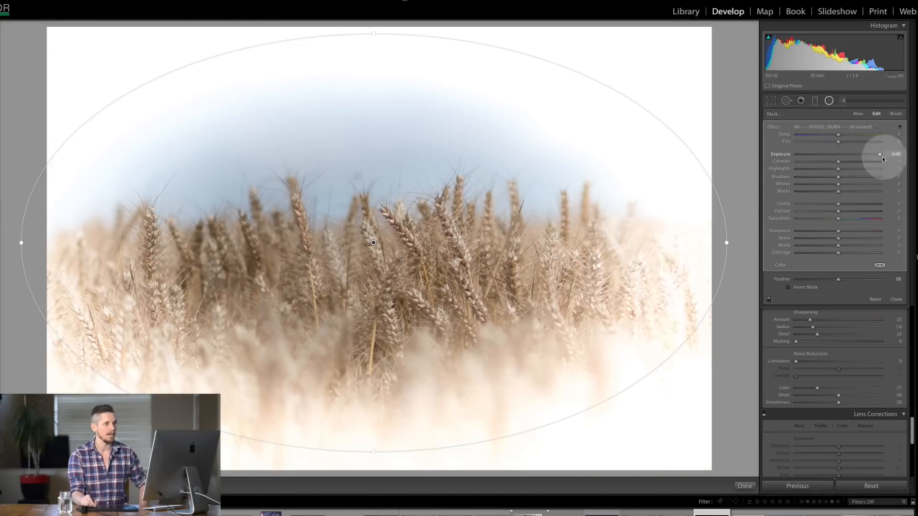
left_click_drag(879, 154, 802, 154)
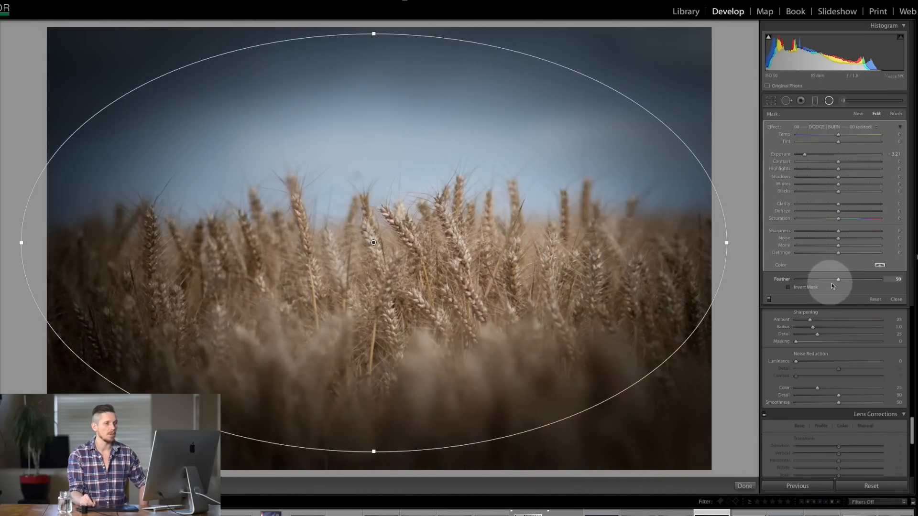
- Try hard and fully soft edges, then settle Feather at a medium 50
left_click_drag(838, 279, 796, 279)
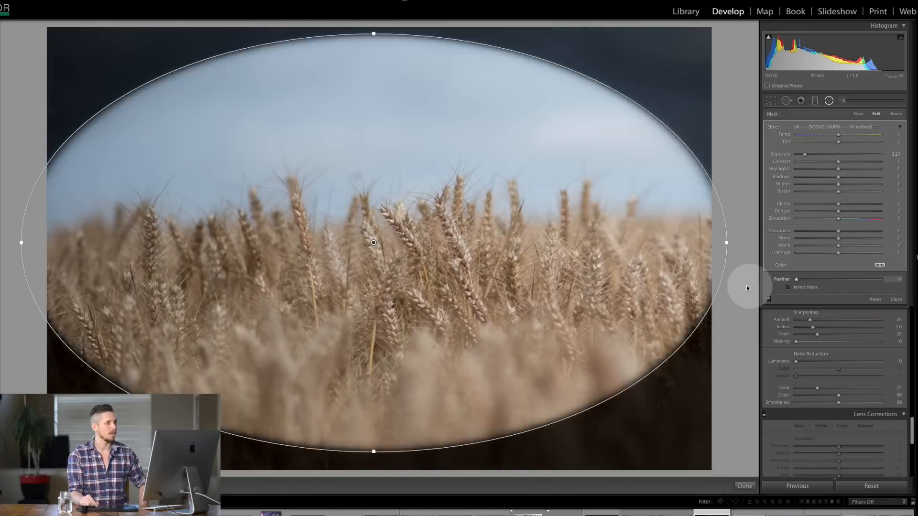
left_click_drag(796, 279, 889, 279)
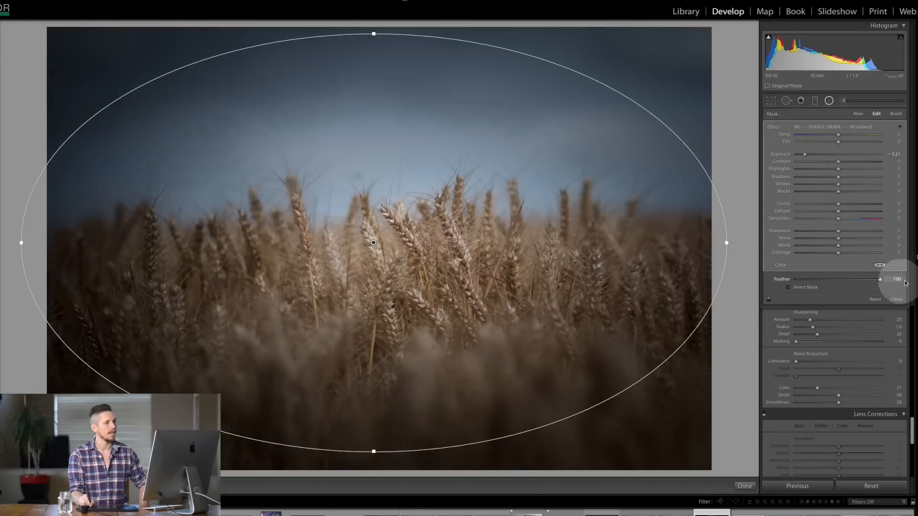
left_click_drag(878, 279, 834, 279)
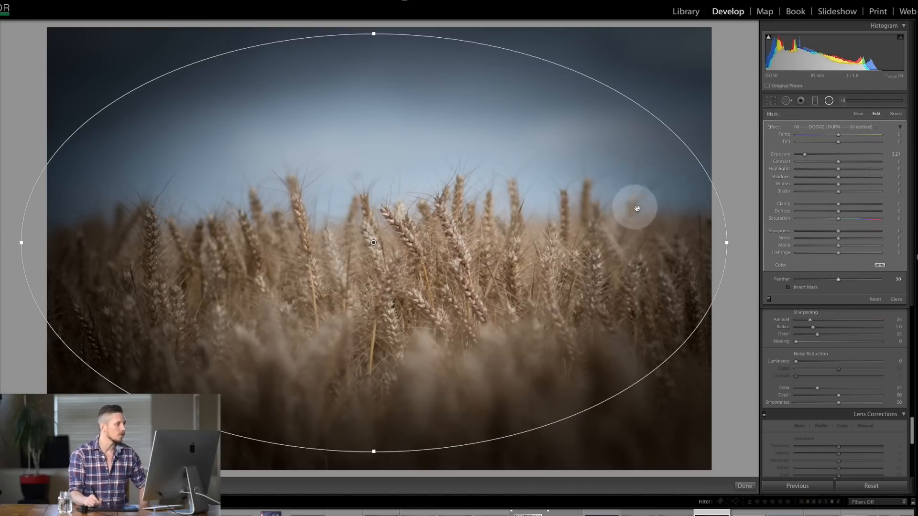
mouse_move(614, 245)
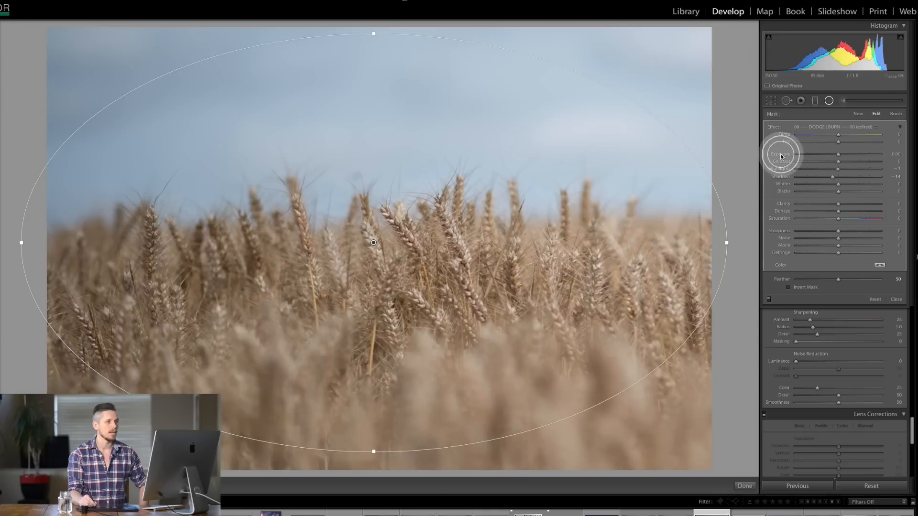
- Test Shadows, Highlights, Whites and Blacks on the surround, returning each to neutral
left_click_drag(850, 176, 795, 177)
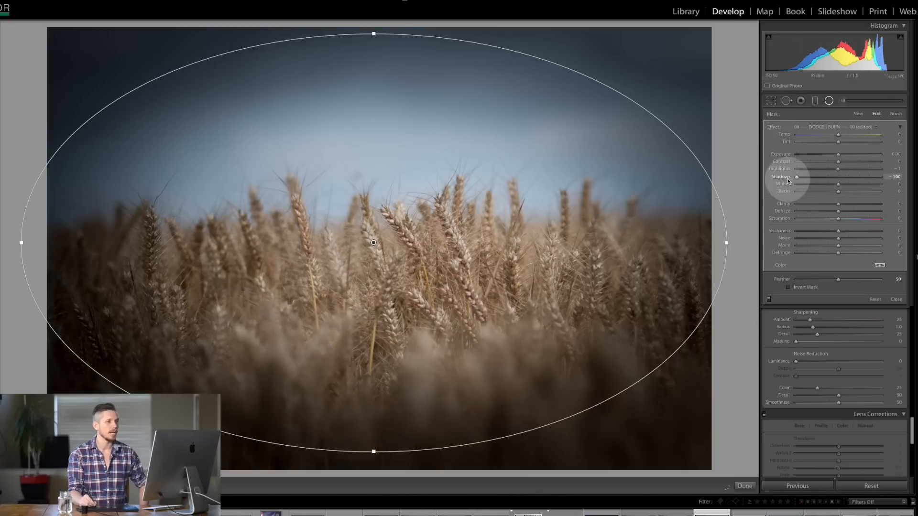
left_click_drag(793, 177, 802, 177)
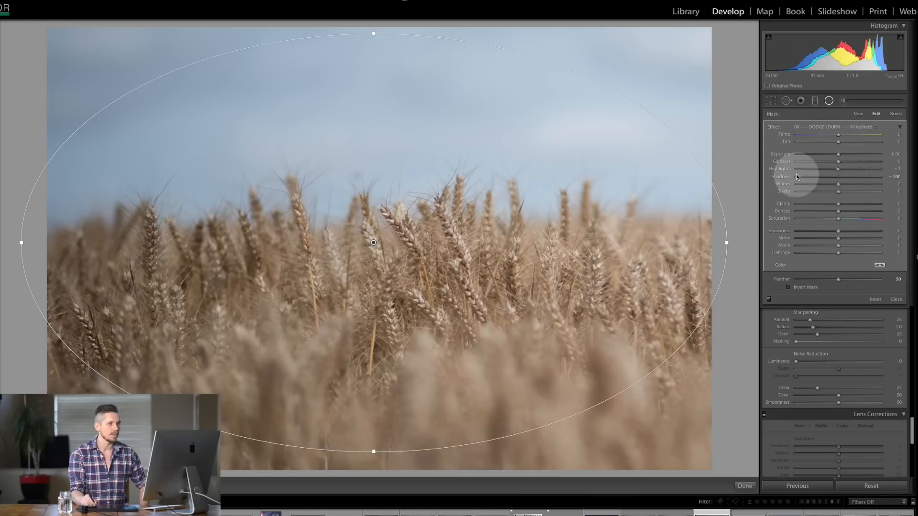
left_click_drag(810, 176, 838, 176)
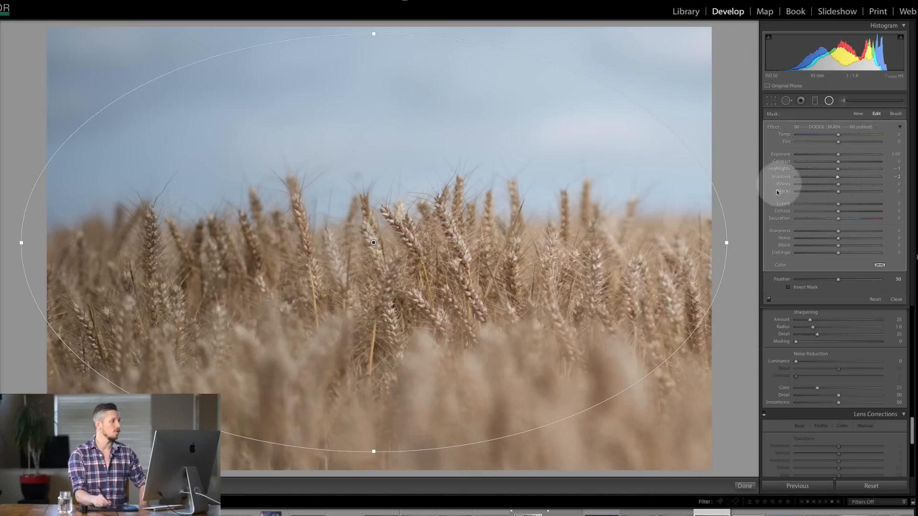
mouse_move(846, 185)
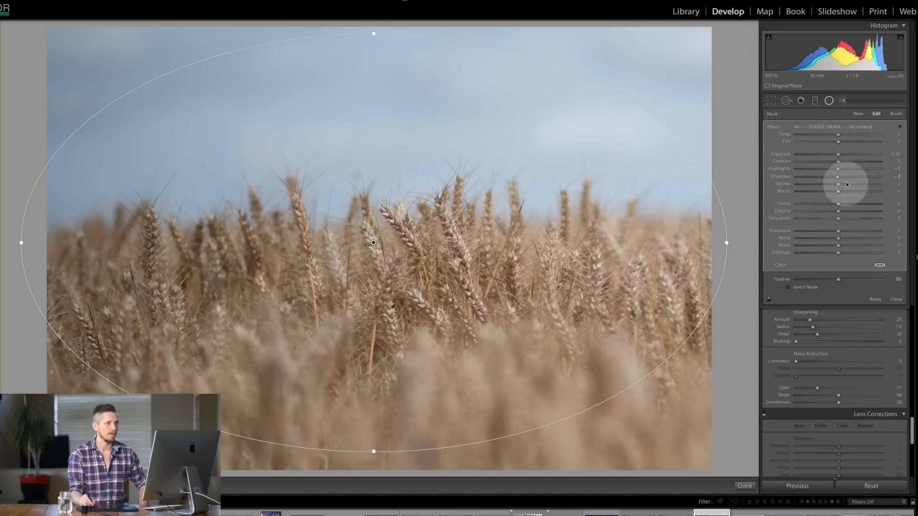
left_click_drag(837, 169, 860, 169)
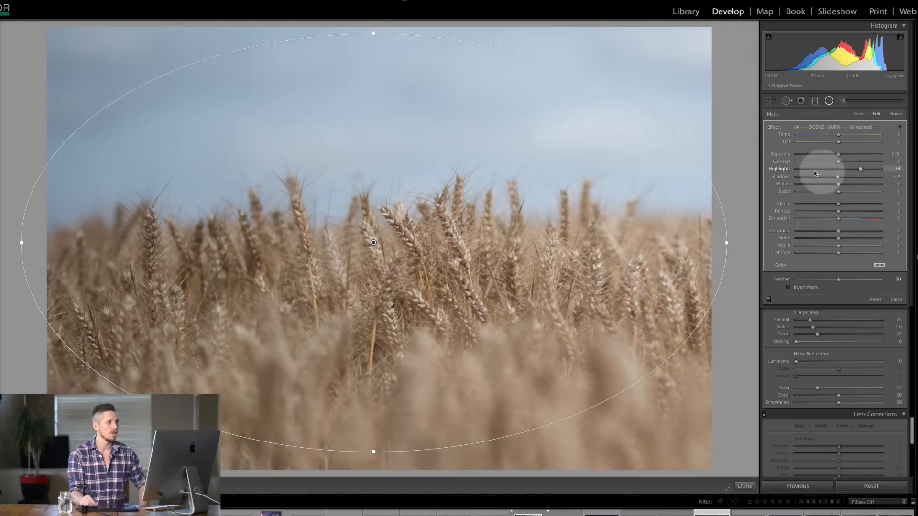
left_click_drag(861, 168, 842, 169)
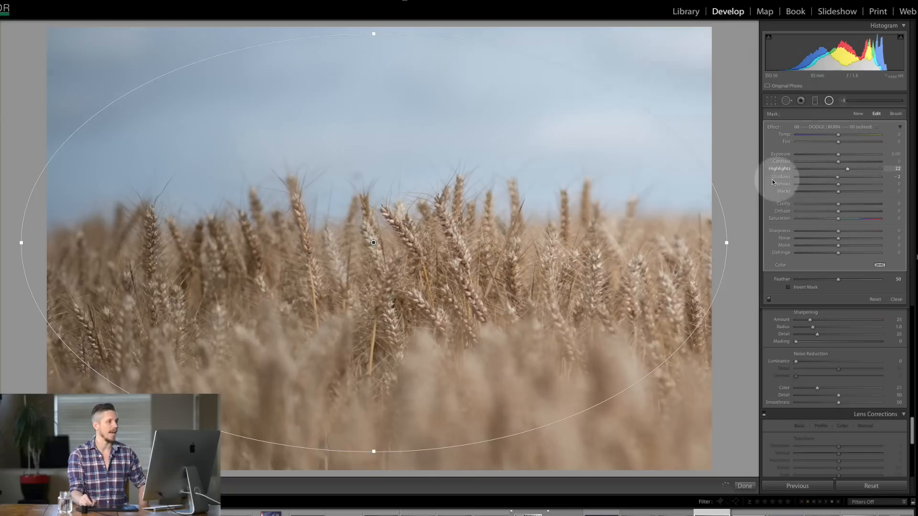
left_click_drag(838, 169, 858, 168)
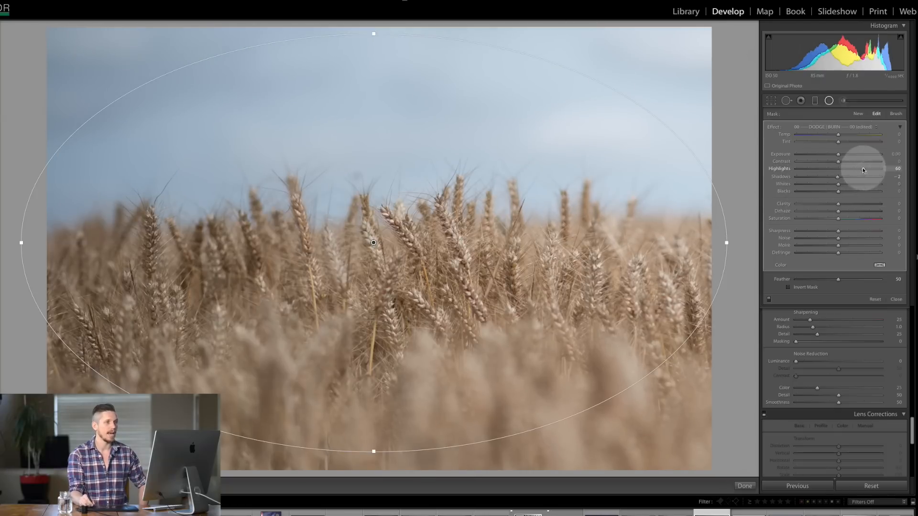
left_click_drag(863, 168, 835, 169)
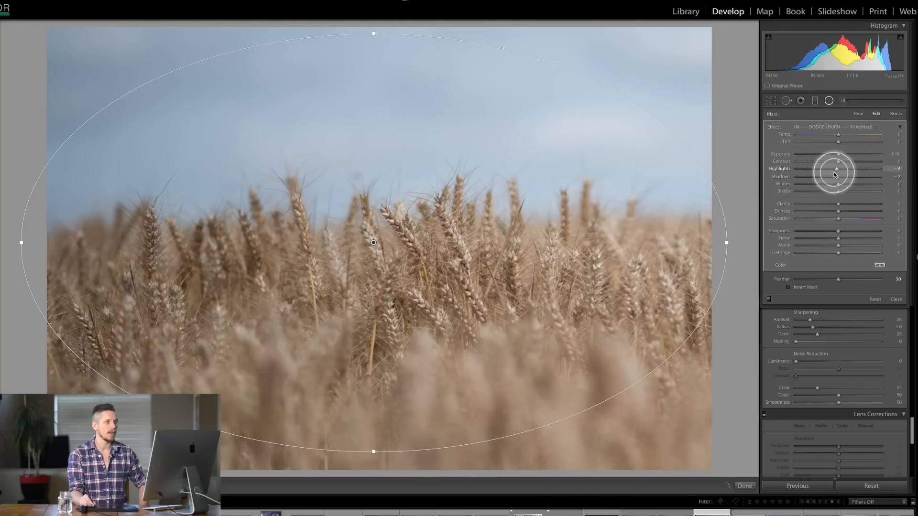
left_click_drag(838, 184, 856, 183)
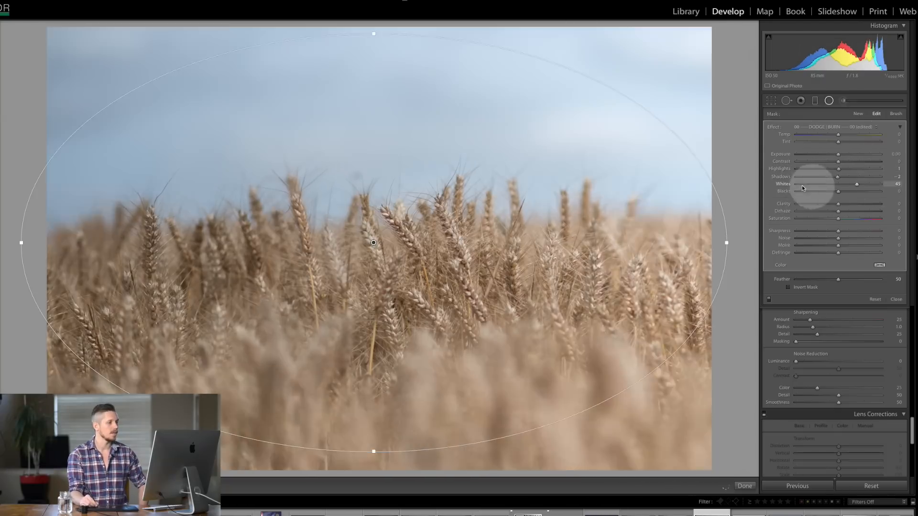
left_click_drag(856, 184, 822, 184)
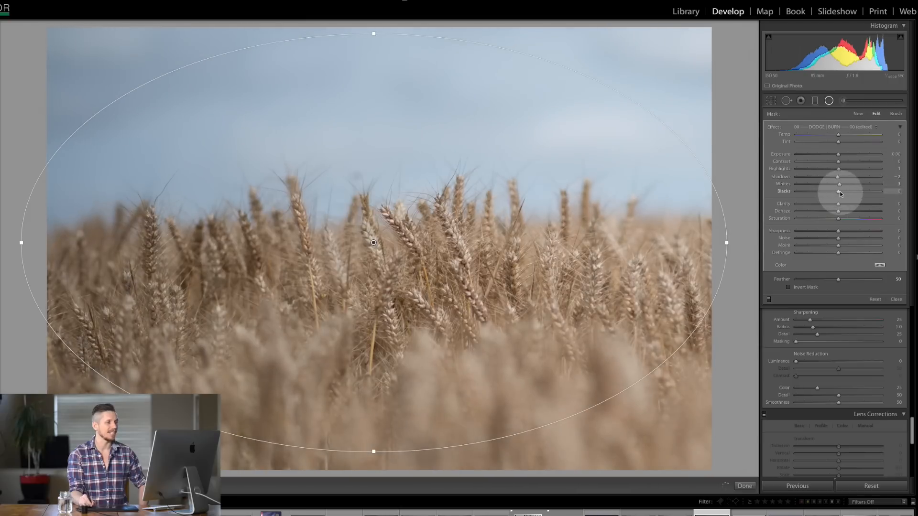
left_click_drag(840, 191, 803, 191)
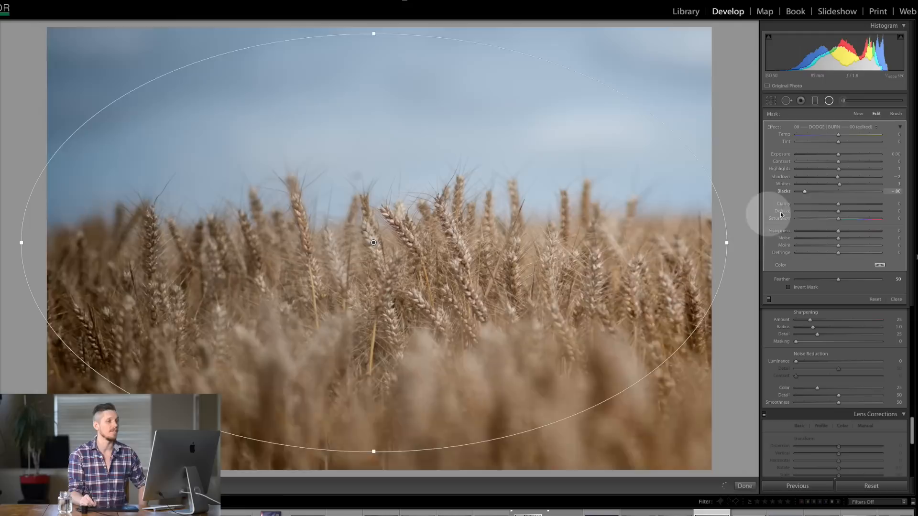
left_click_drag(805, 191, 838, 190)
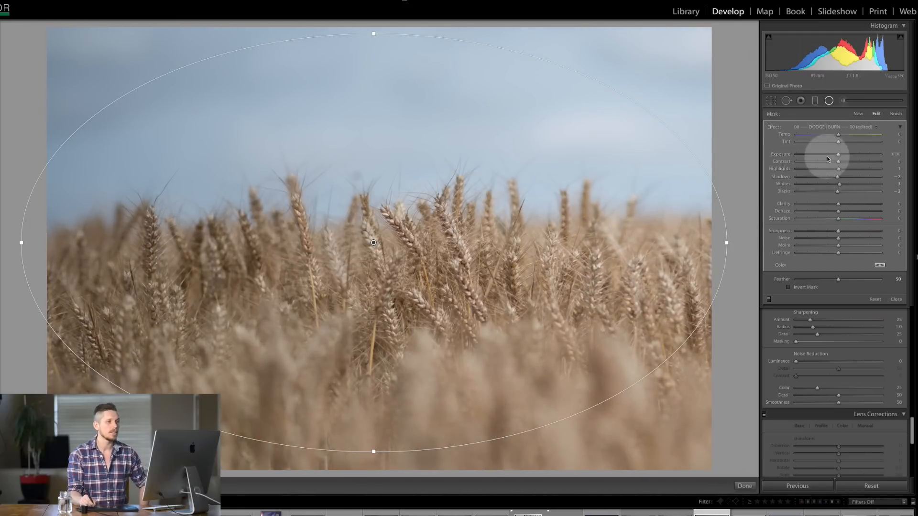
- Deepen Blacks, darken Shadows and lower Clarity for the final edge vignette
left_click_drag(837, 188, 840, 188)
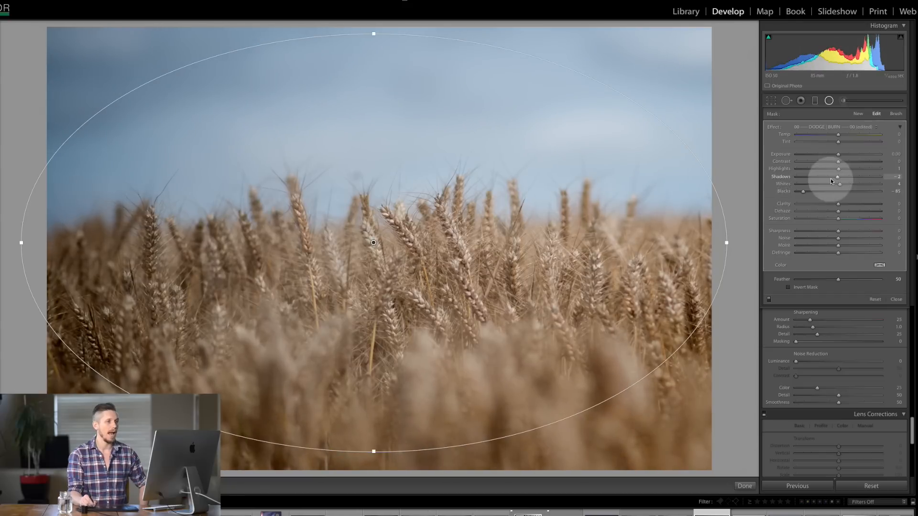
left_click_drag(837, 177, 813, 176)
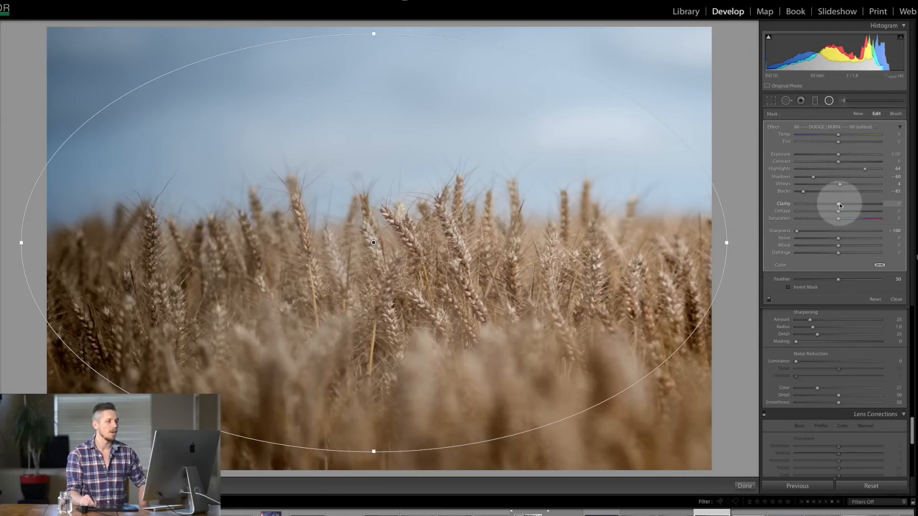
left_click_drag(838, 204, 816, 204)
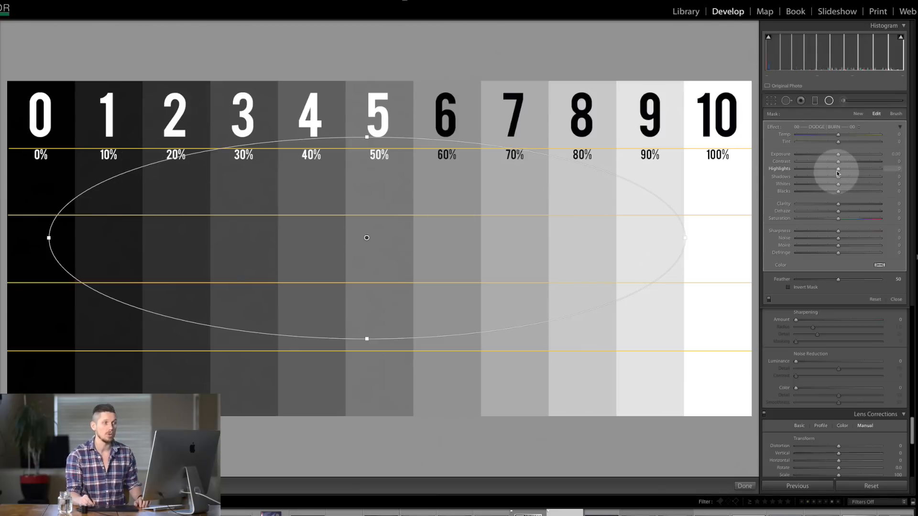
- On the grey-scale chart, push Exposure, Whites and Blacks to extremes outside the oval and reset each
left_click_drag(836, 145, 810, 146)
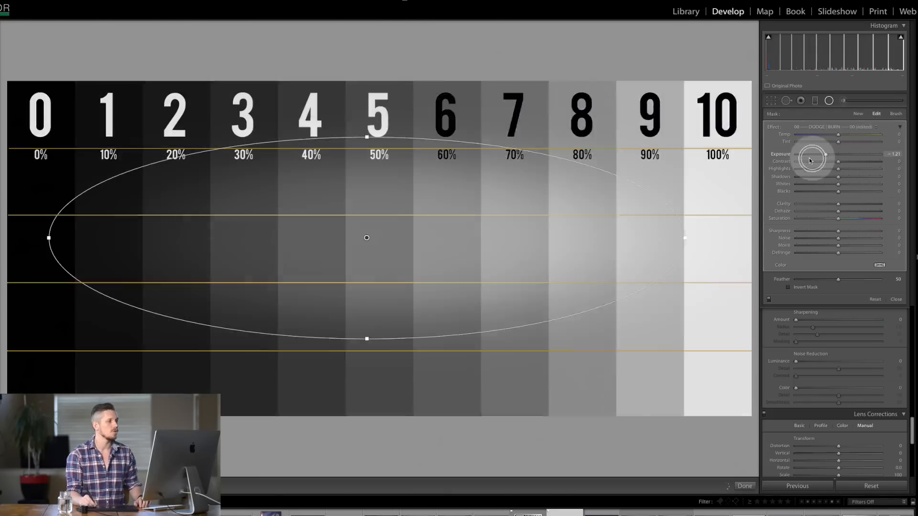
left_click_drag(814, 145, 878, 145)
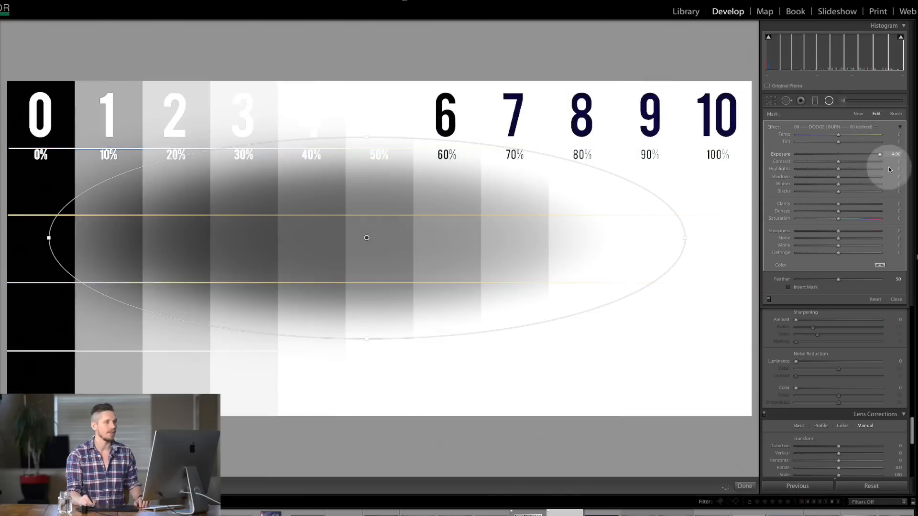
left_click_drag(878, 154, 836, 154)
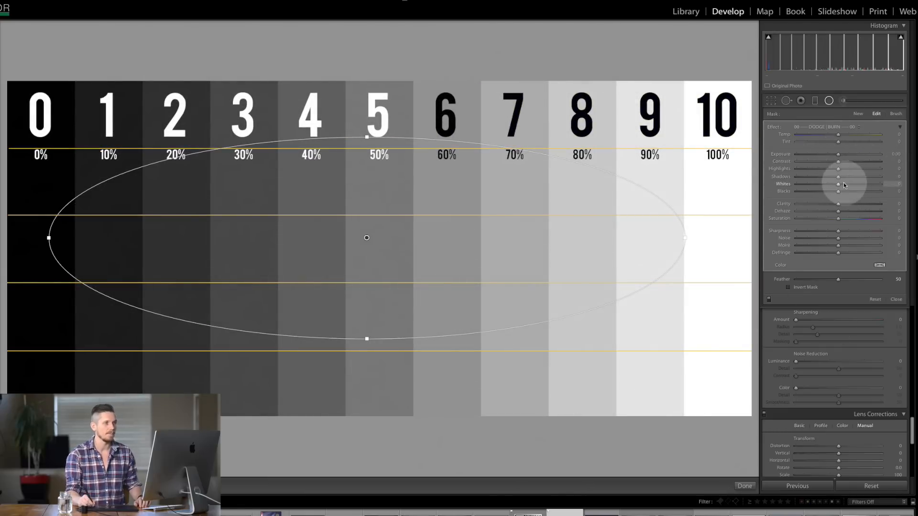
left_click_drag(838, 183, 879, 184)
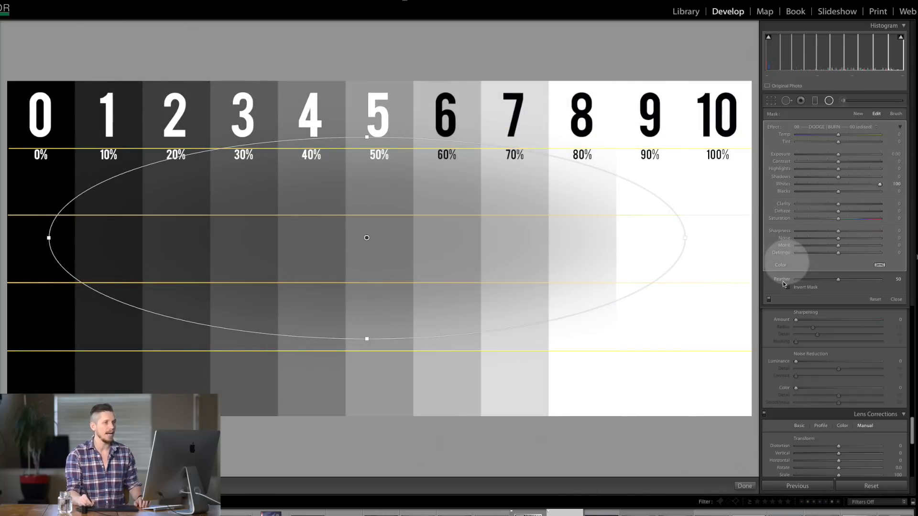
left_click_drag(872, 183, 838, 186)
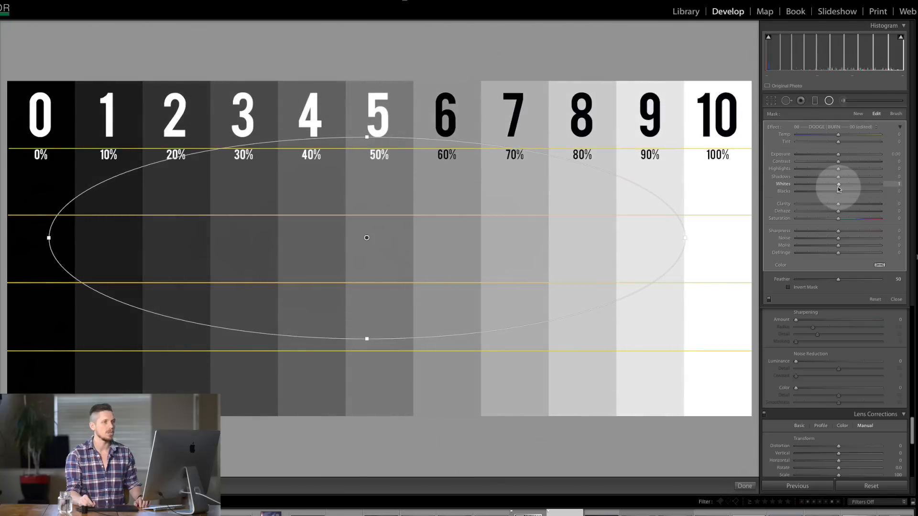
left_click_drag(838, 187, 836, 187)
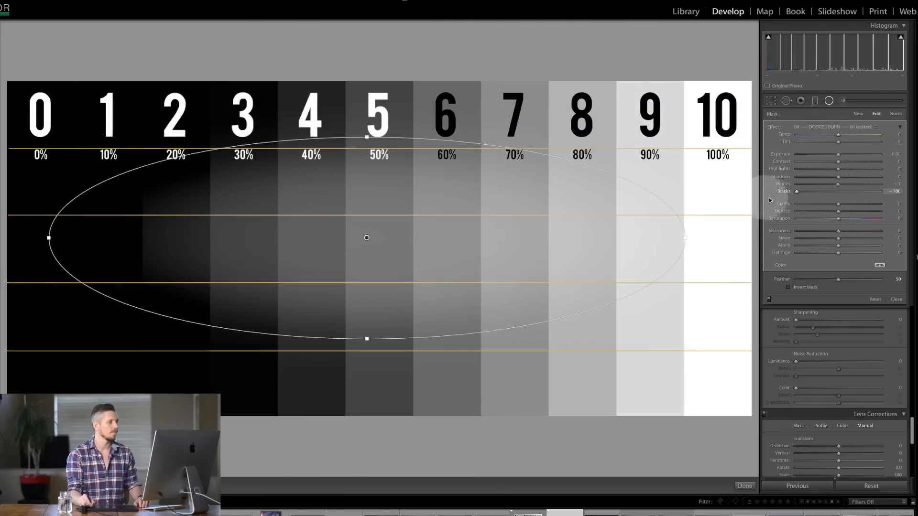
left_click_drag(796, 192, 836, 191)
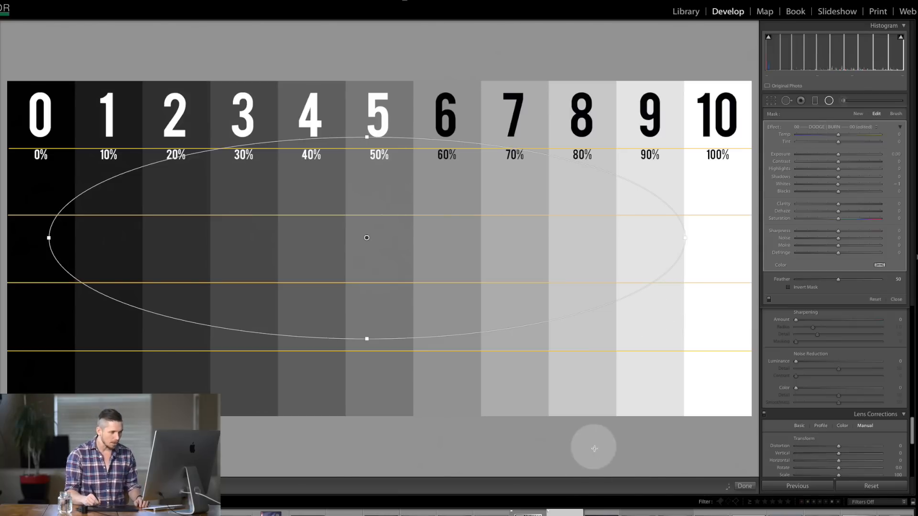
- Apply a post-crop vignette with Amount -69, Midpoint 74, Feather 82, then answer the virtual-copy removal prompt
left_click(789, 286)
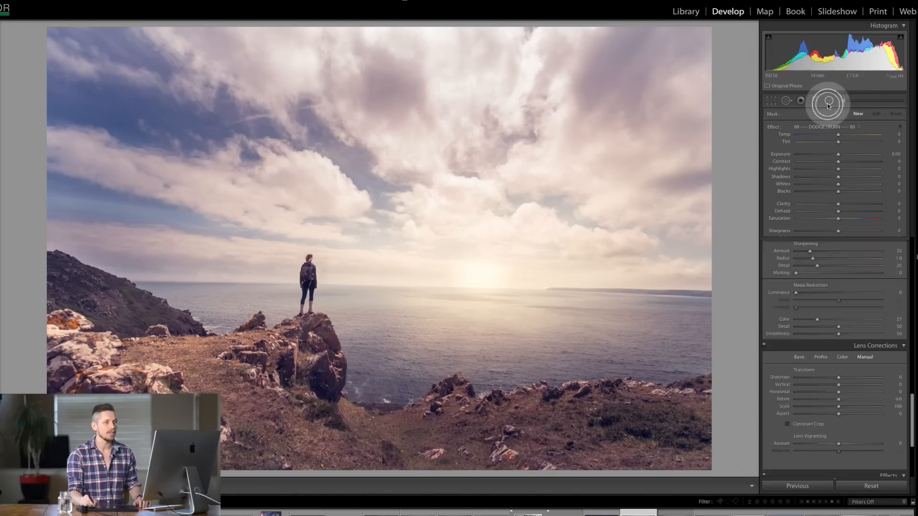
scroll("down", 3)
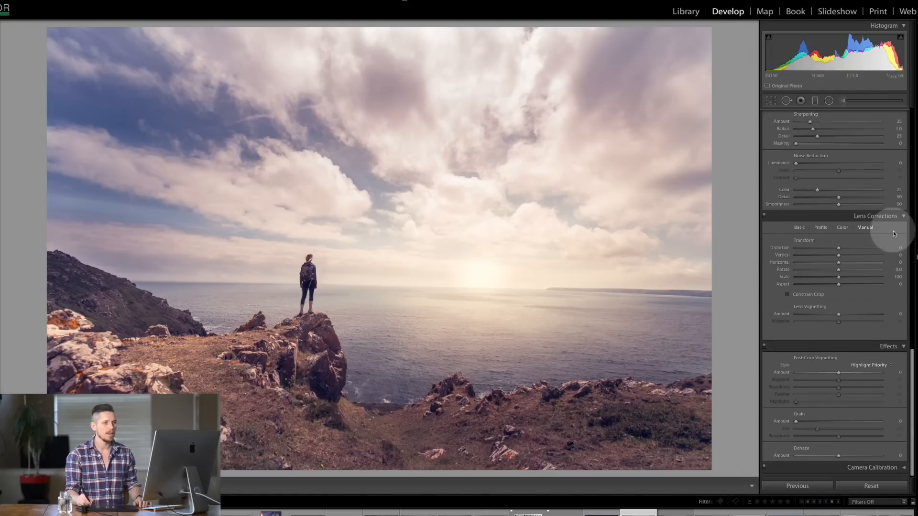
mouse_move(838, 376)
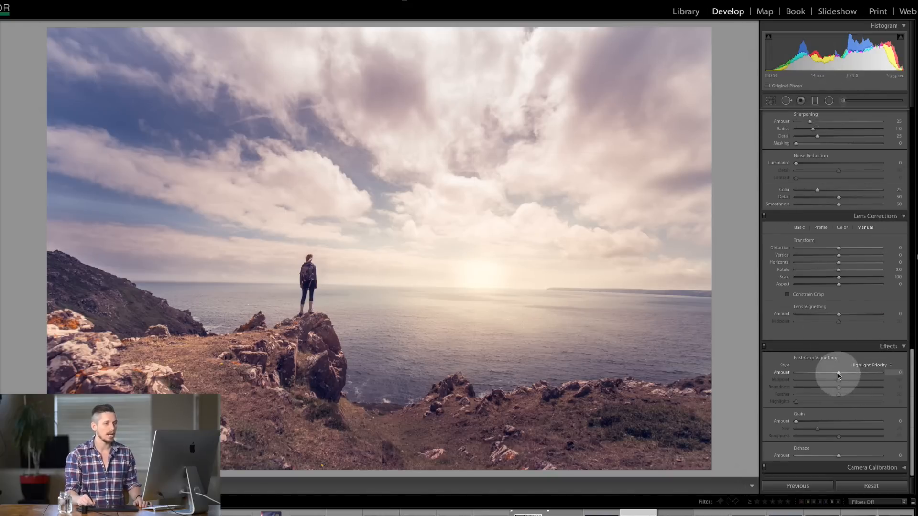
left_click_drag(839, 373, 808, 372)
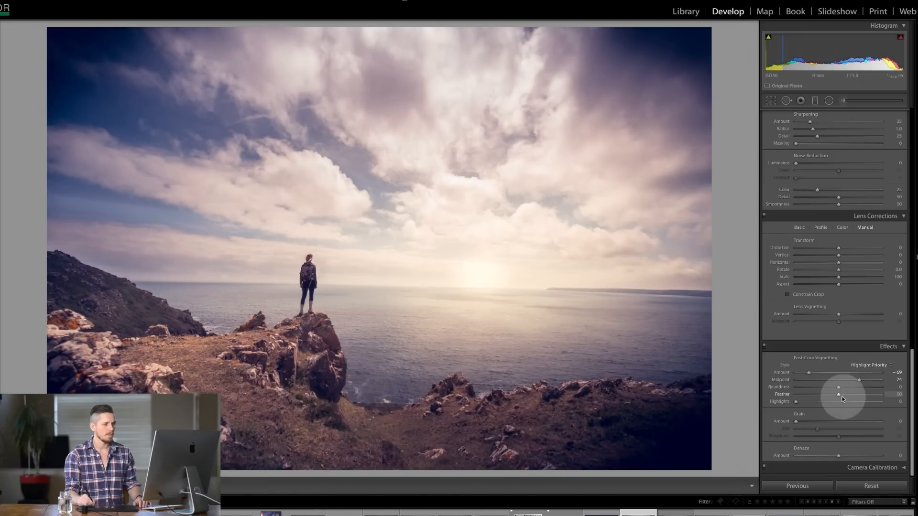
left_click_drag(837, 393, 852, 394)
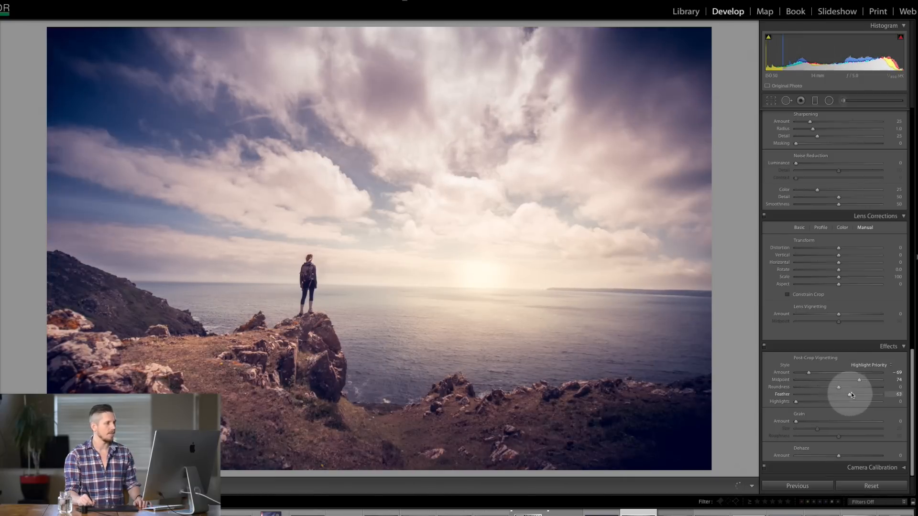
left_click_drag(849, 394, 860, 394)
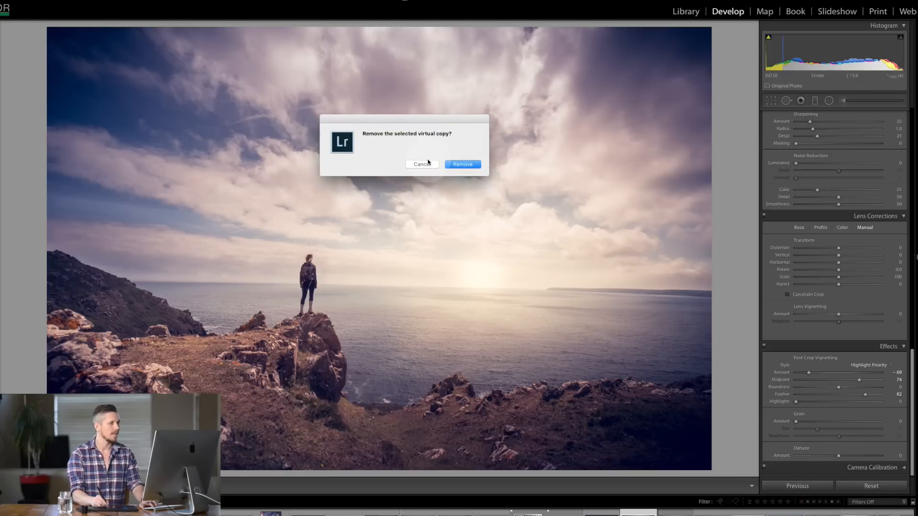
left_click(462, 164)
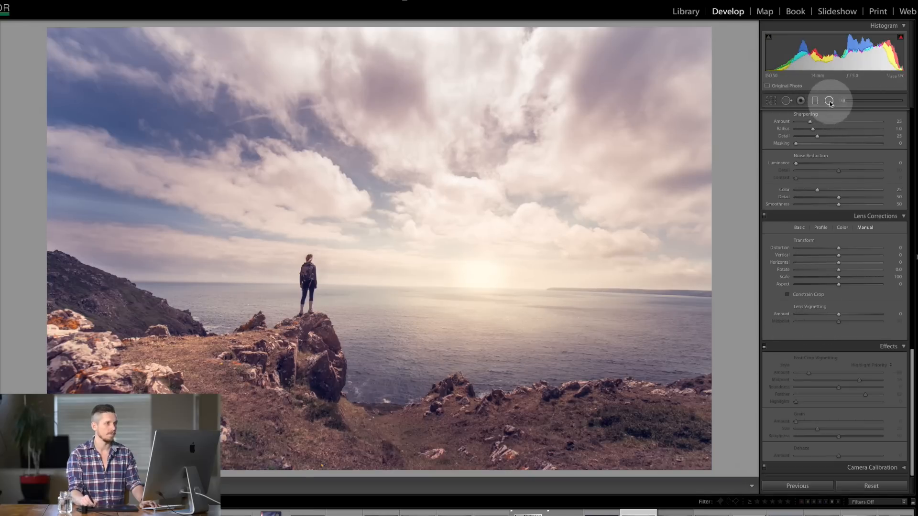
- Start a radial filter with Shadows -63 applied outside the oval (Invert Mask off)
left_click(829, 100)
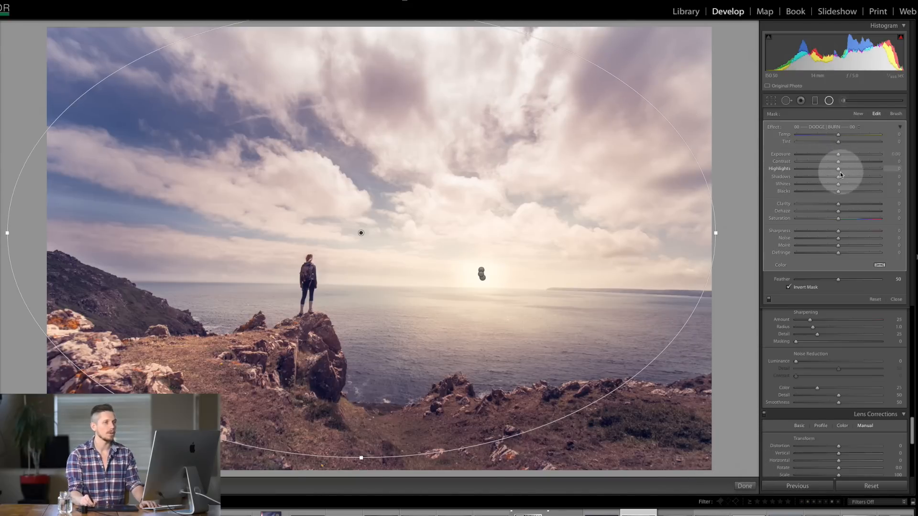
left_click_drag(838, 177, 812, 176)
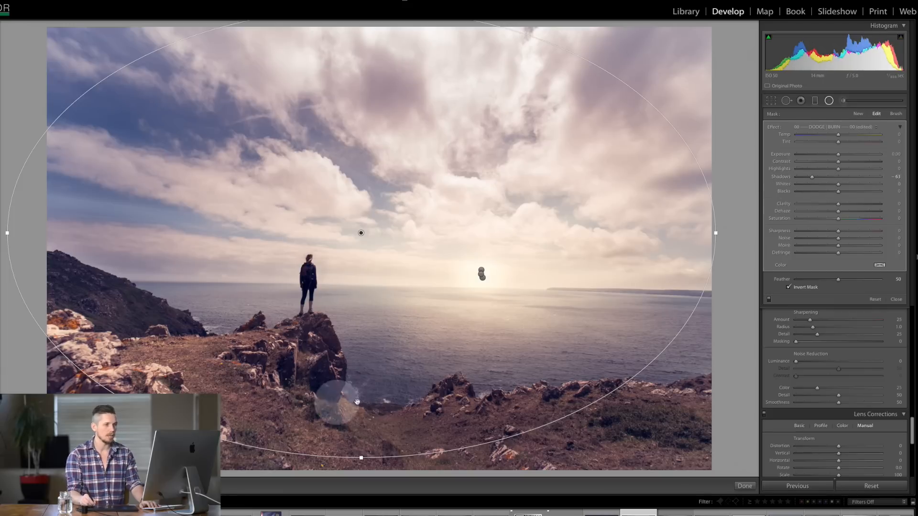
left_click(789, 287)
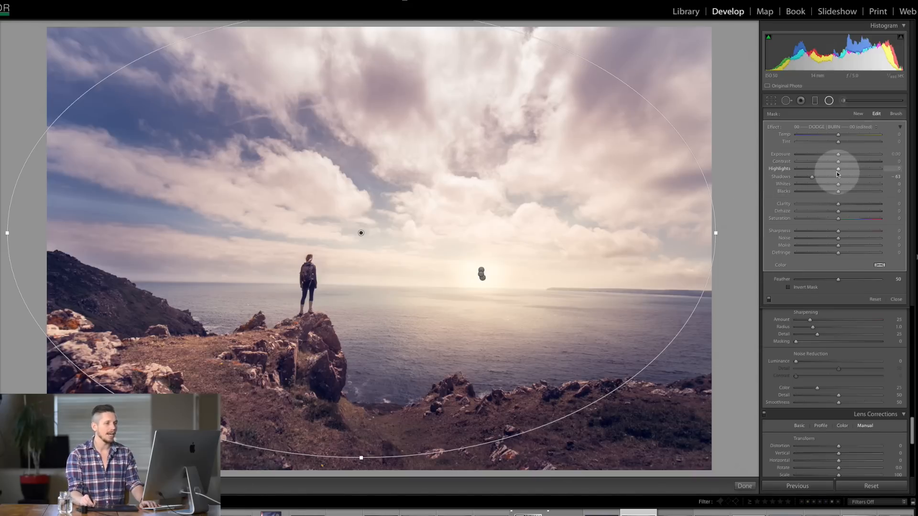
- Set Highlights 59, Contrast 44 and reduced Clarity for the area outside the oval
left_click_drag(837, 169, 820, 169)
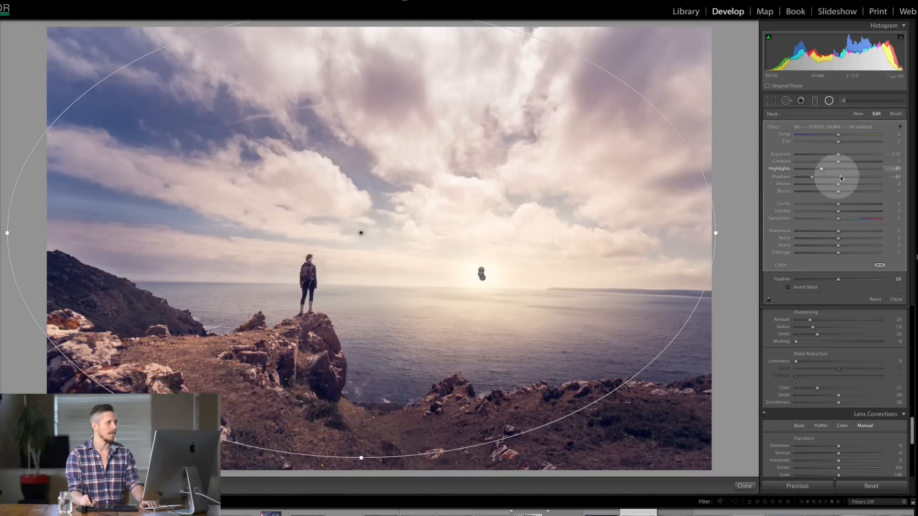
left_click_drag(820, 169, 871, 169)
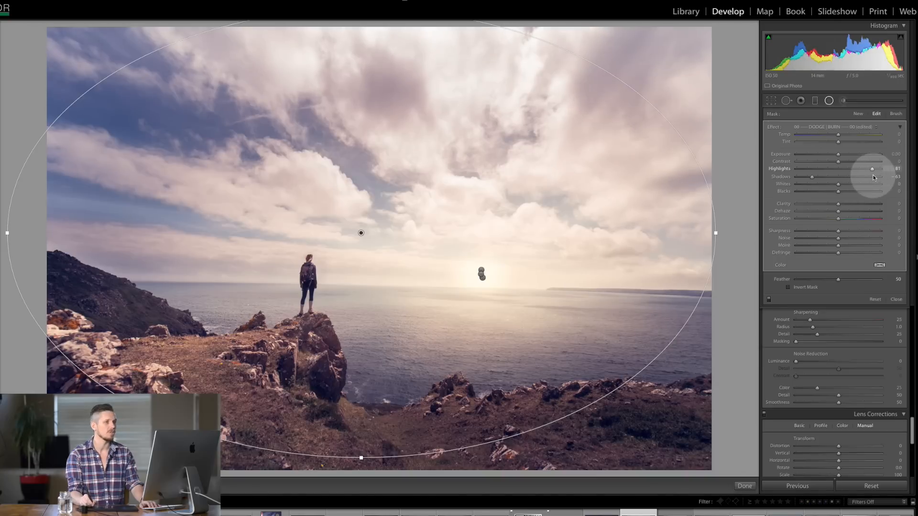
left_click_drag(871, 169, 863, 169)
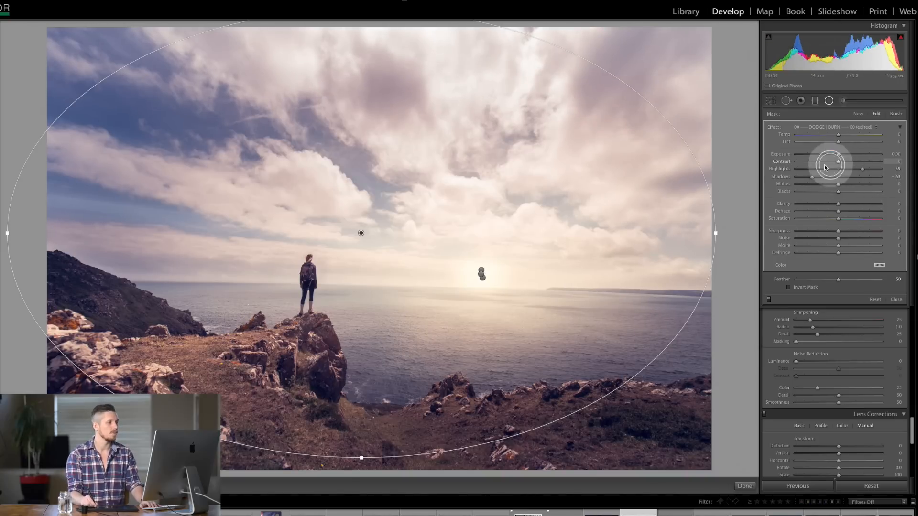
left_click_drag(838, 162, 871, 161)
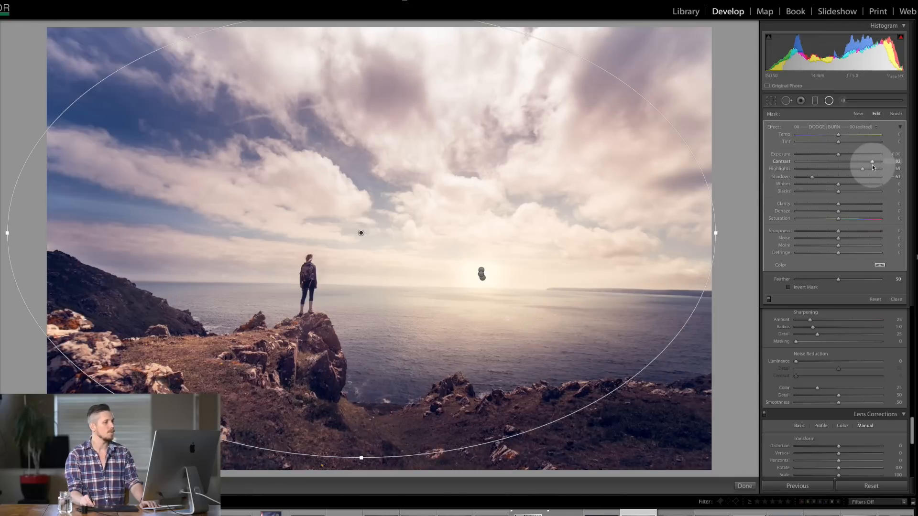
left_click_drag(872, 162, 857, 161)
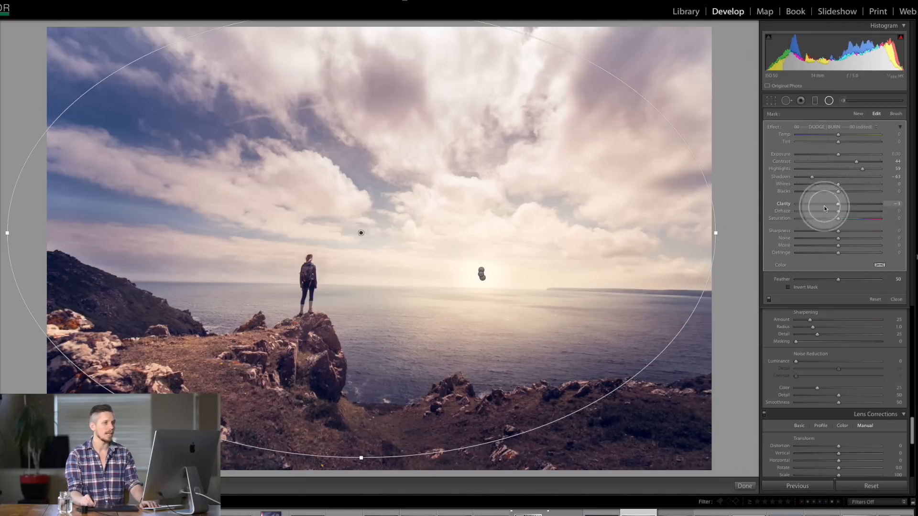
left_click_drag(839, 230, 796, 230)
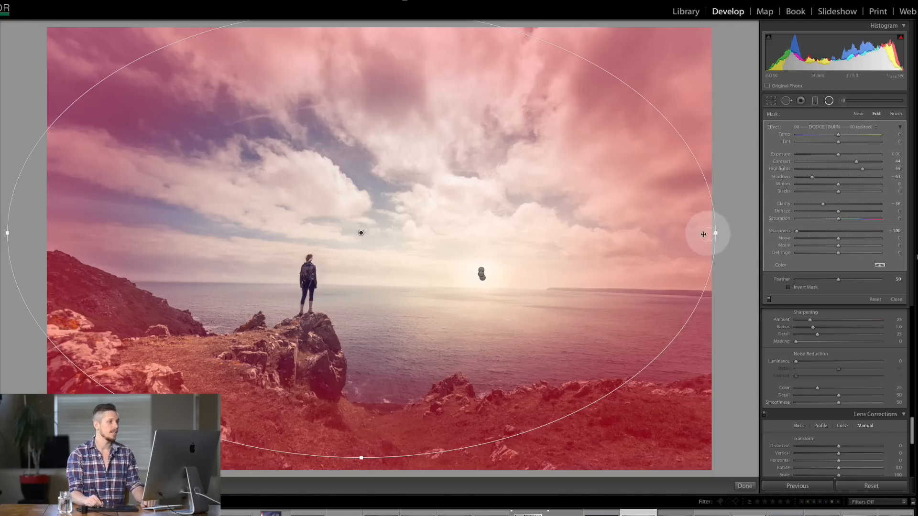
- Drag the ellipse handles into a smaller, flatter oval around the standing figure and cliff
left_click_drag(702, 233, 586, 232)
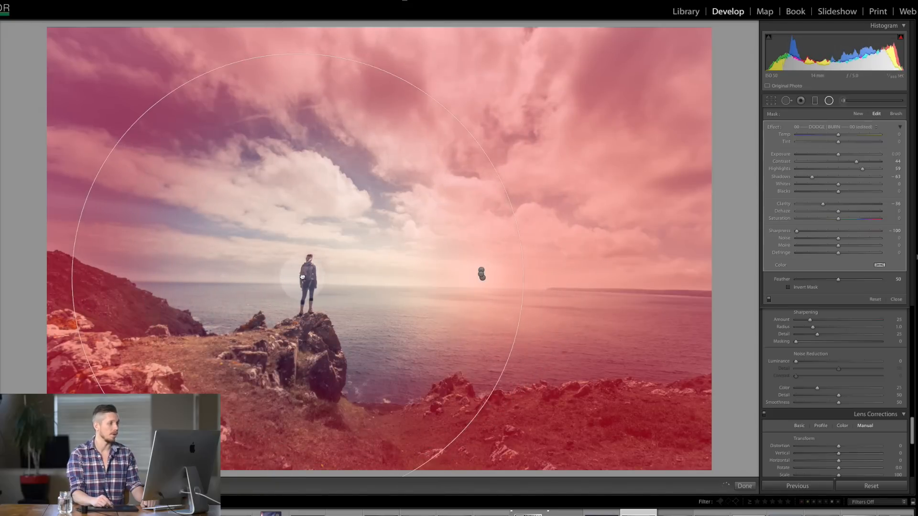
left_click(307, 273)
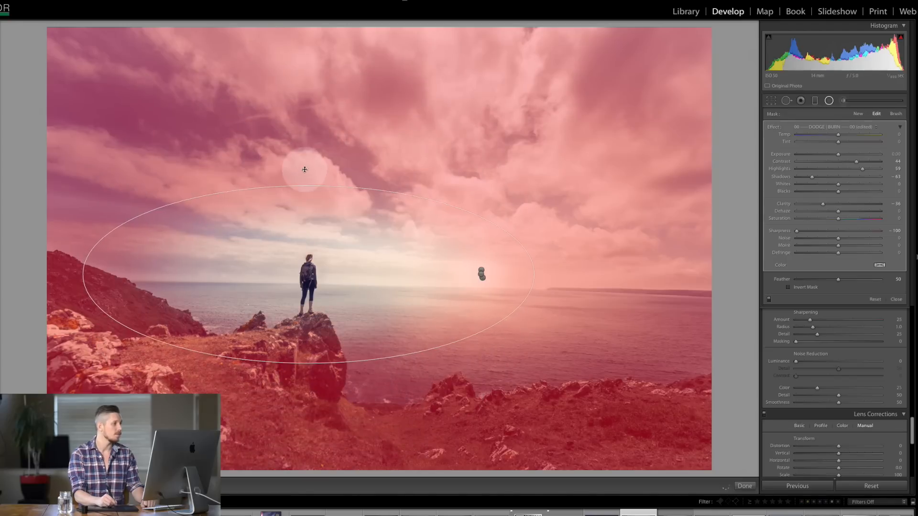
left_click_drag(304, 170, 146, 271)
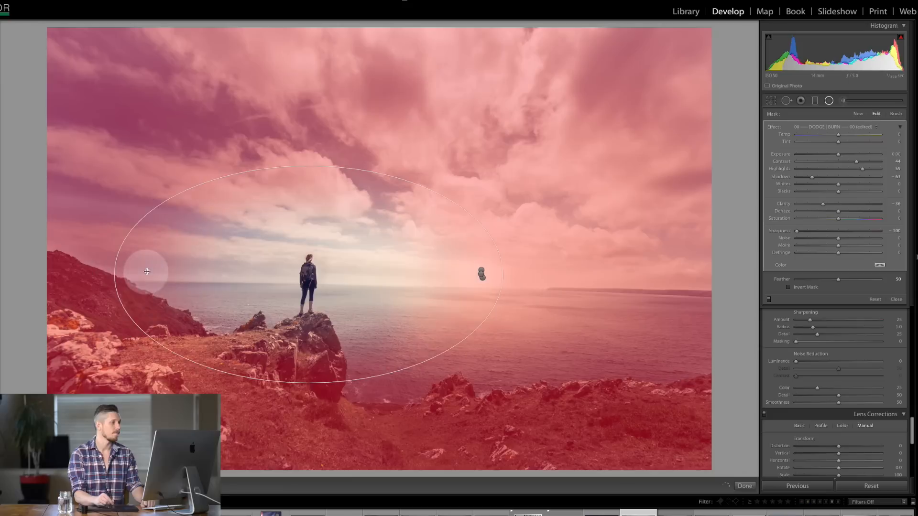
left_click_drag(147, 271, 310, 287)
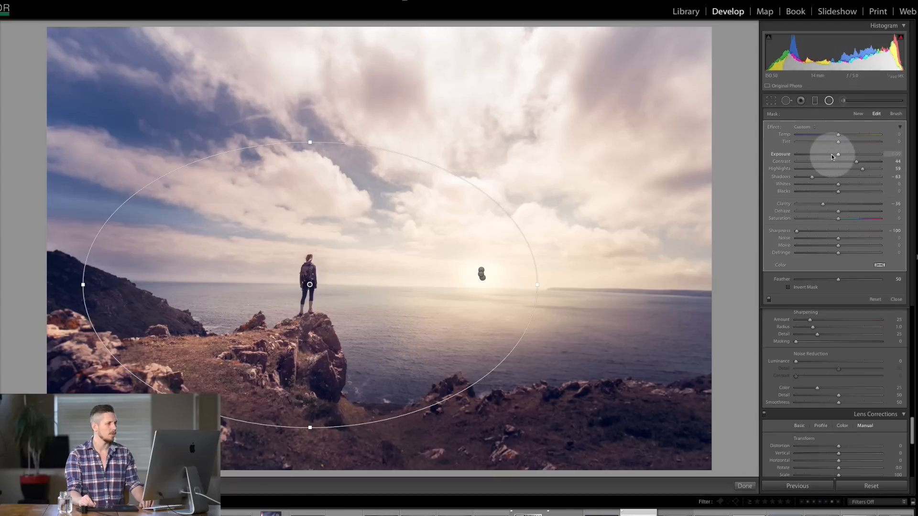
- Set outside-oval Exposure -1.32, Blacks back near 2 and Shadows -26 for a deep vignette
left_click_drag(839, 157, 824, 157)
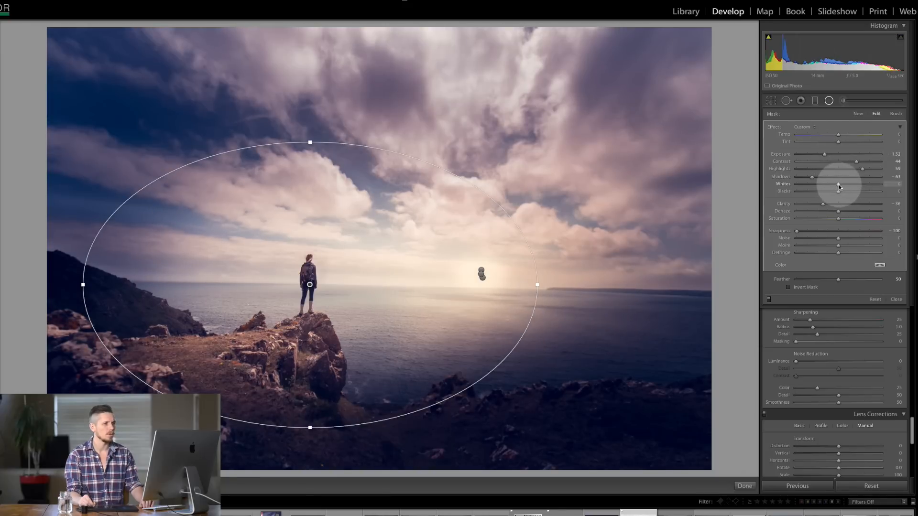
left_click_drag(838, 191, 871, 190)
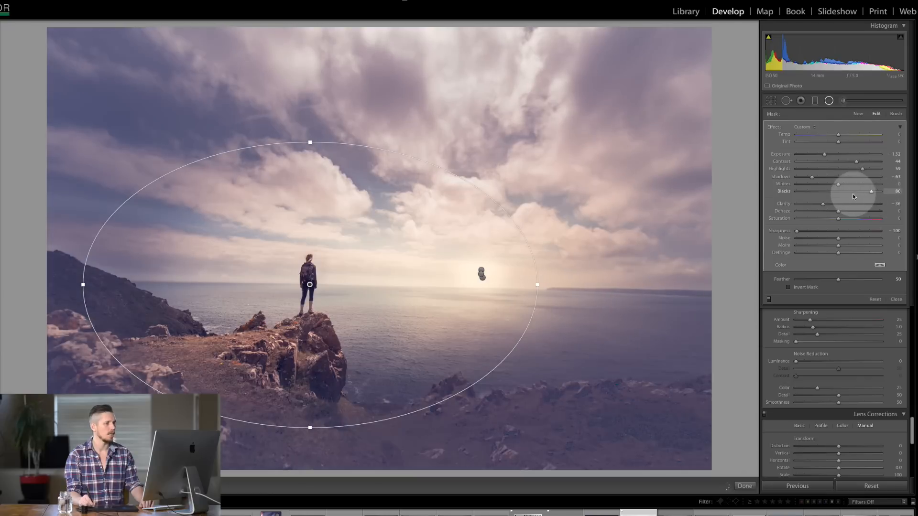
left_click_drag(870, 191, 811, 191)
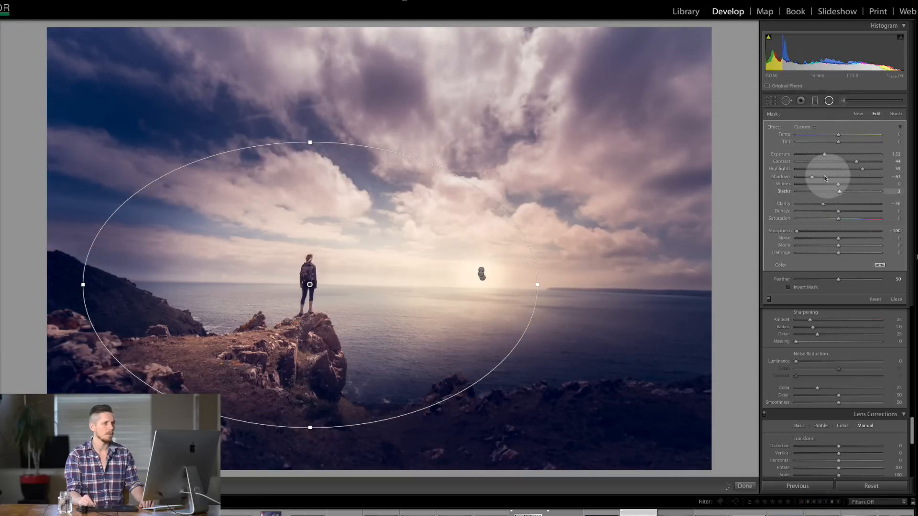
left_click_drag(811, 176, 837, 176)
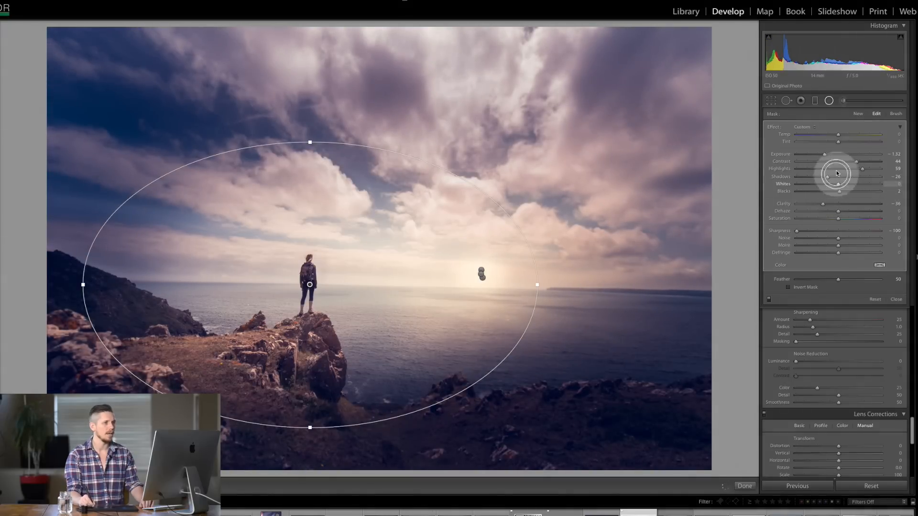